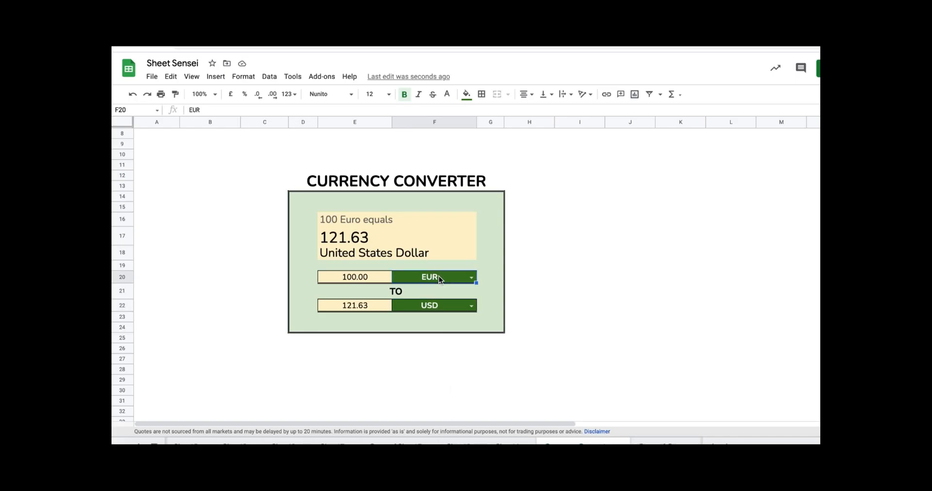
- Convert 150 GBP to PHP by choosing both currency codes and entering the amount
{"action": "type", "text": "GB"}
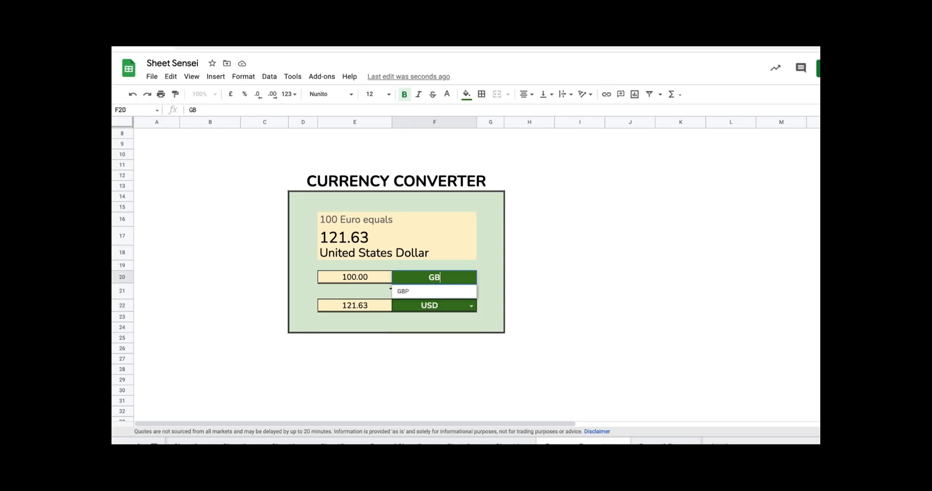
{"action": "left_click", "coordinate": [403, 291]}
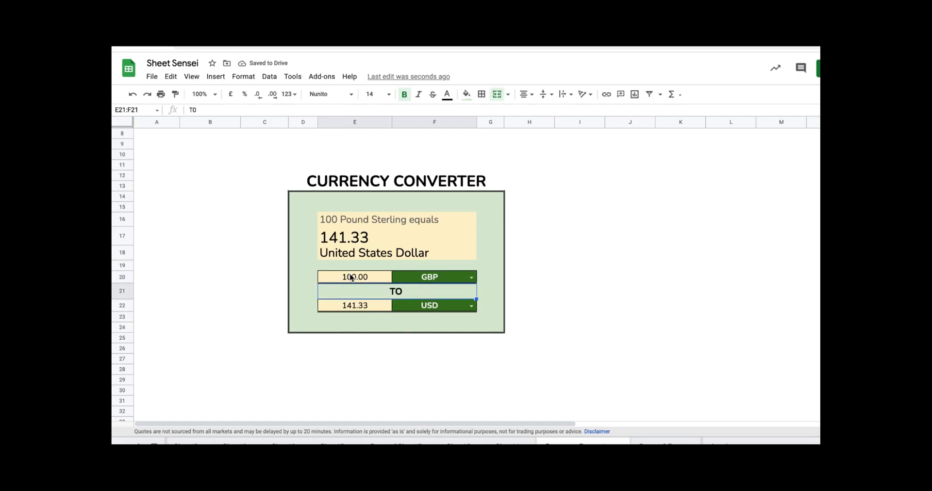
{"action": "type", "text": "10"}
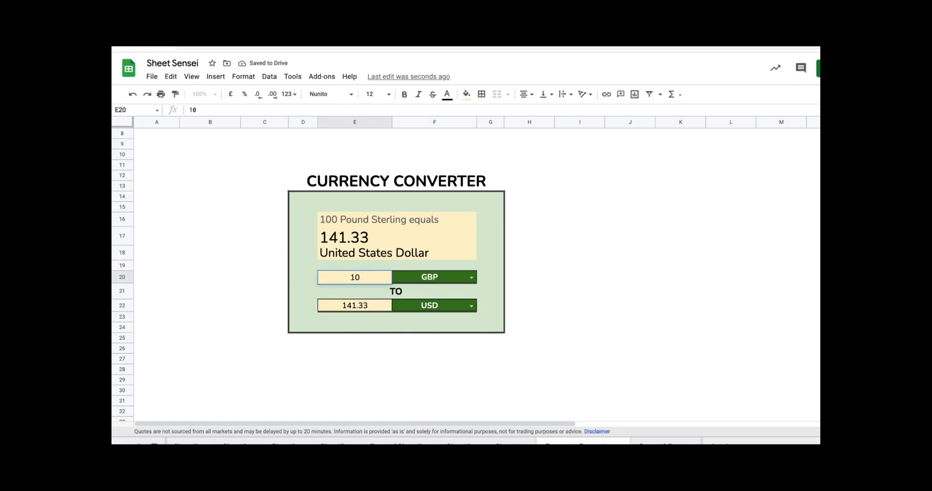
{"action": "type", "text": "150.00"}
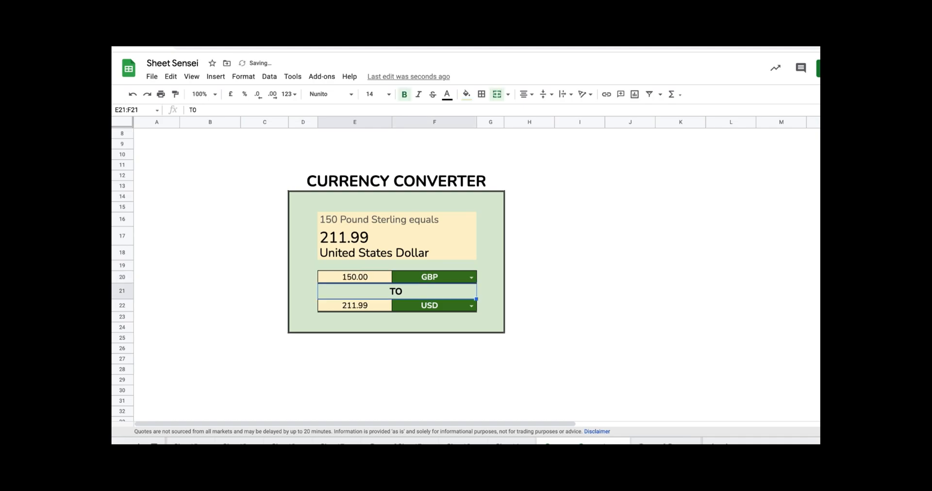
{"action": "left_click", "coordinate": [429, 306]}
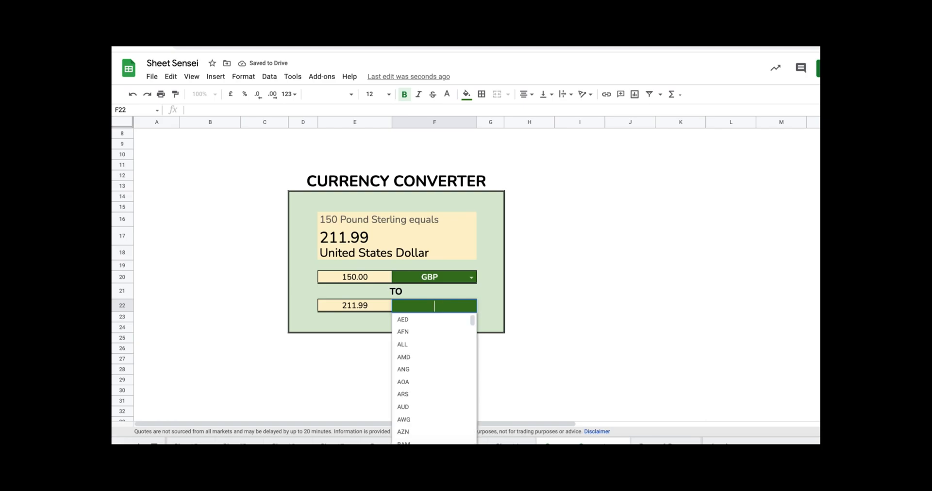
{"action": "type", "text": "PHP"}
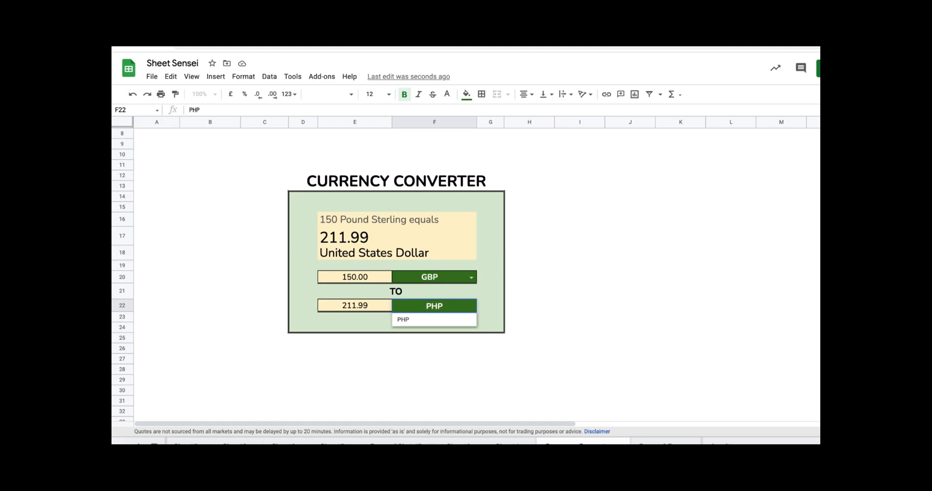
{"action": "left_click", "coordinate": [402, 319]}
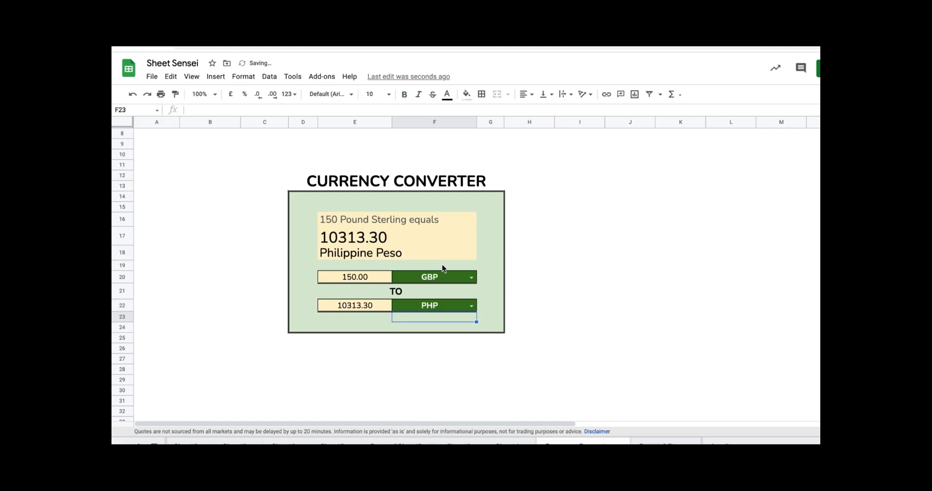
{"action": "left_click", "coordinate": [428, 305]}
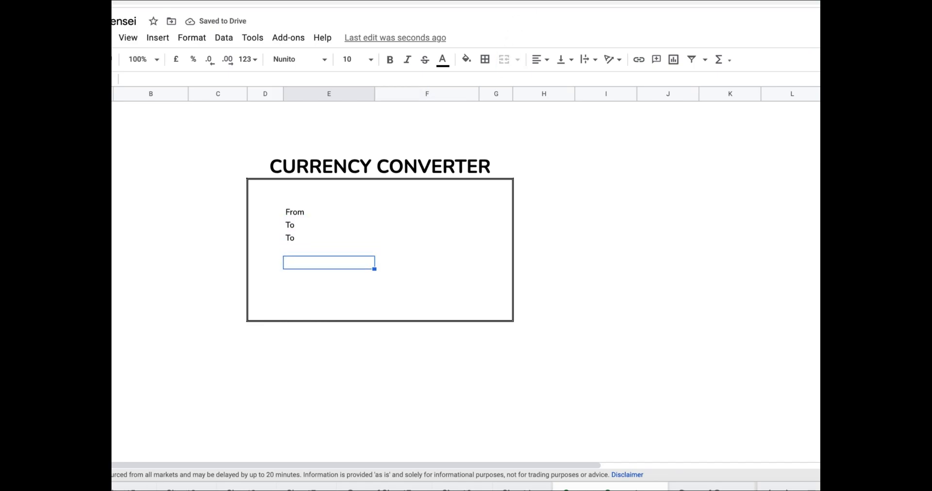
- Type the labels Input value, Input Currency, To, Output value and Output Currency in the box
{"action": "type", "text": "In"}
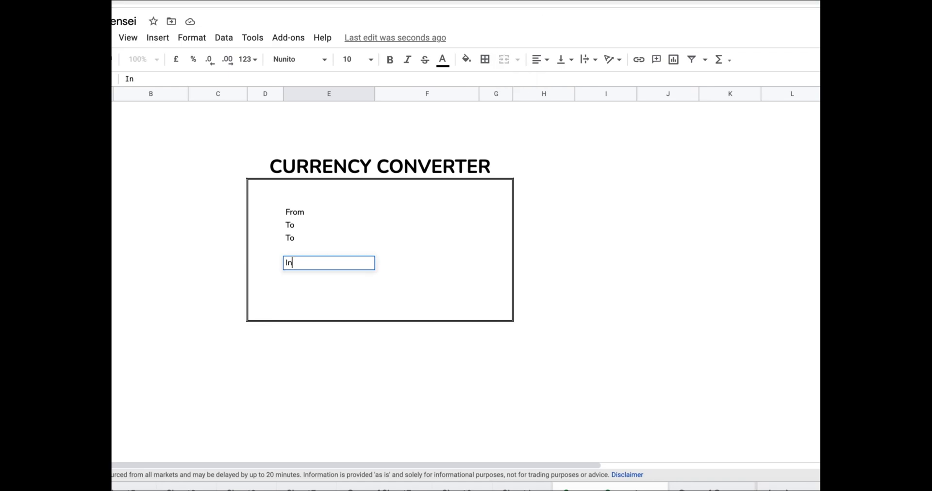
{"action": "type", "text": "put value"}
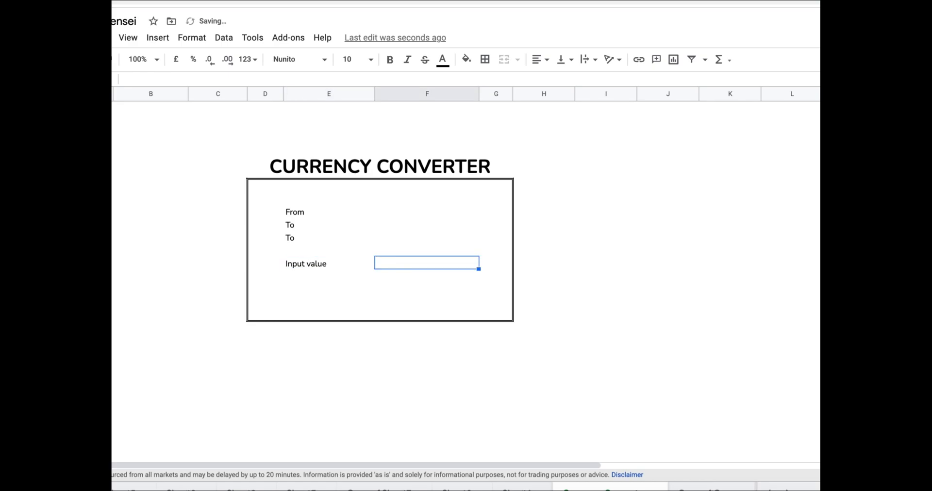
{"action": "type", "text": "Input Currency"}
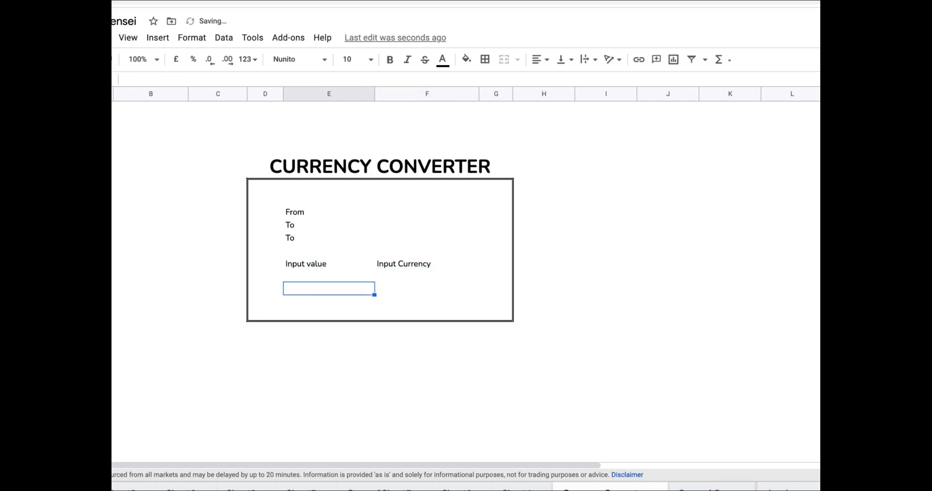
{"action": "type", "text": "To"}
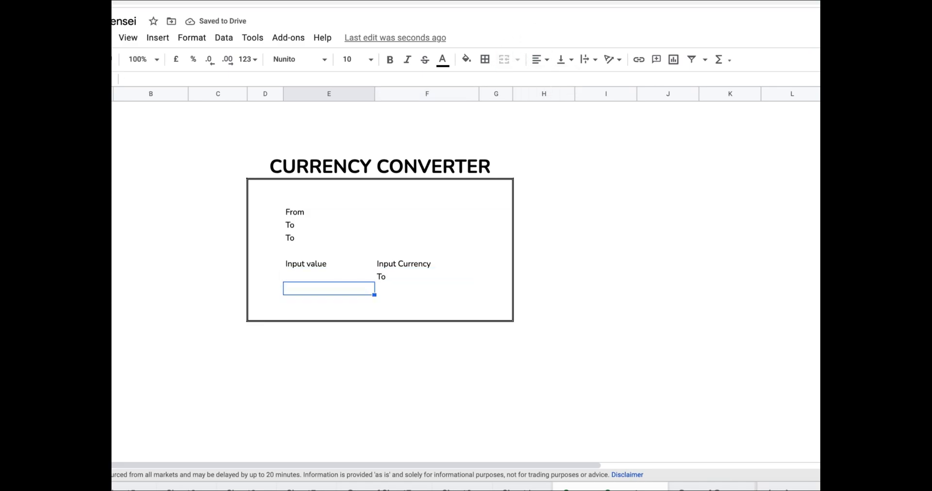
{"action": "type", "text": "Output value"}
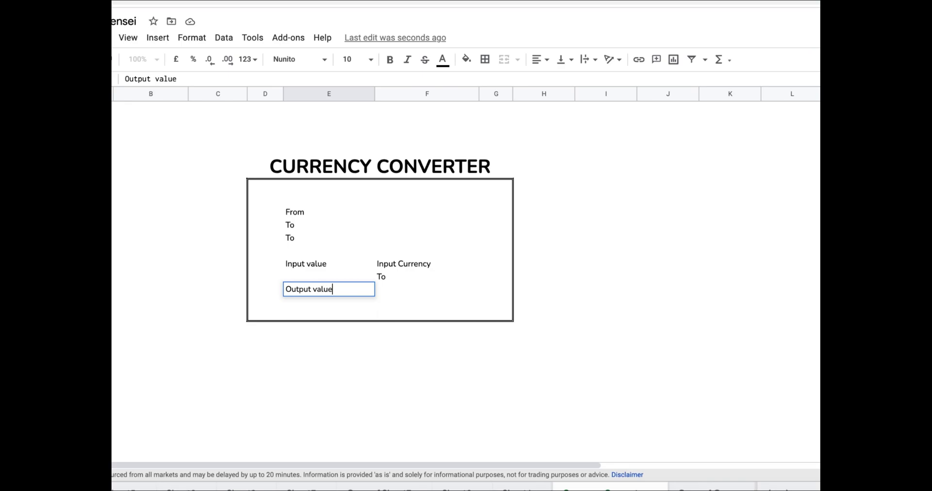
{"action": "type", "text": "Output Cu"}
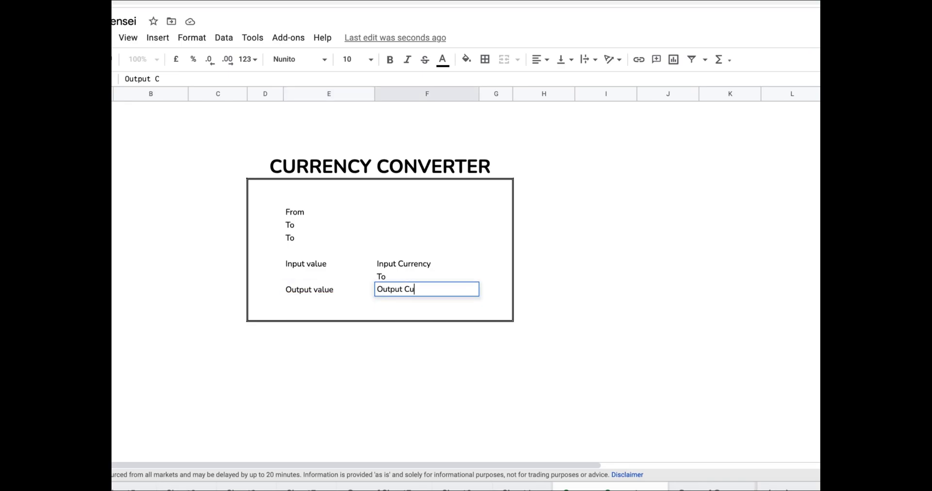
{"action": "type", "text": "rrency"}
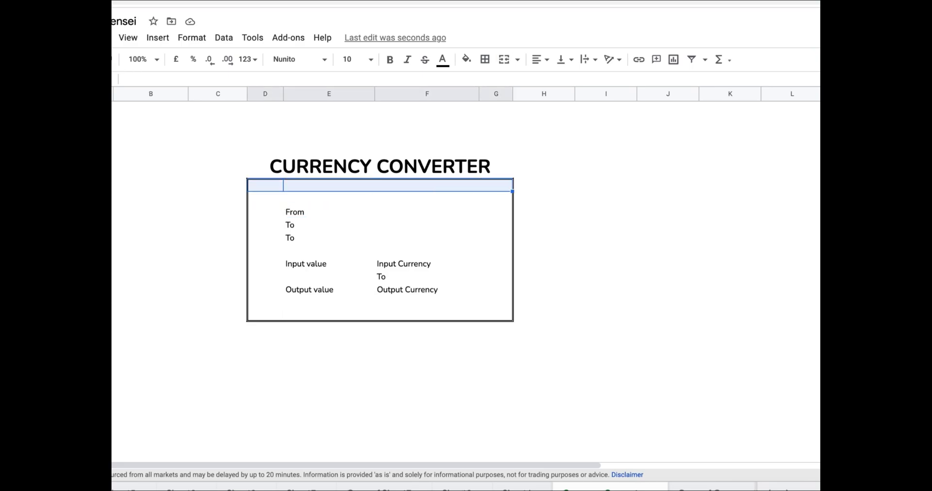
- Fill the converter box light green and give the currency fields a dark green fill
{"action": "left_click", "coordinate": [467, 59]}
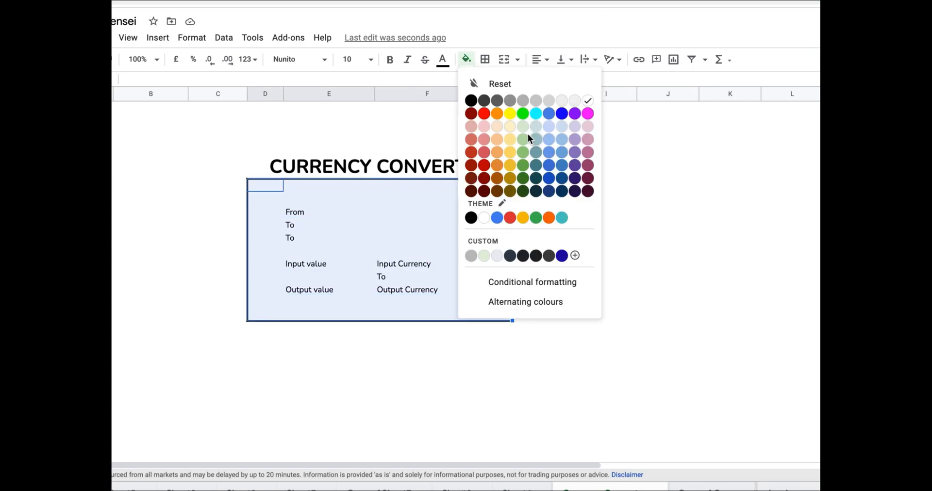
{"action": "left_click", "coordinate": [522, 126]}
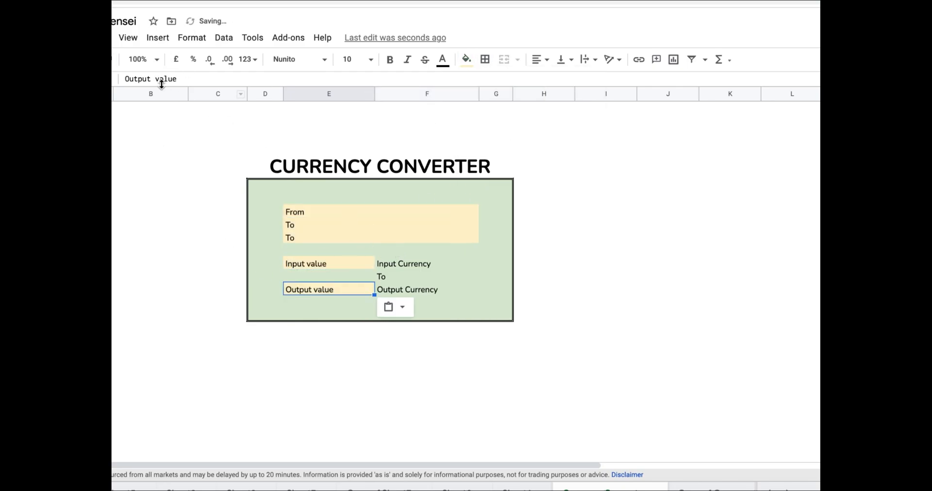
{"action": "left_click", "coordinate": [466, 59]}
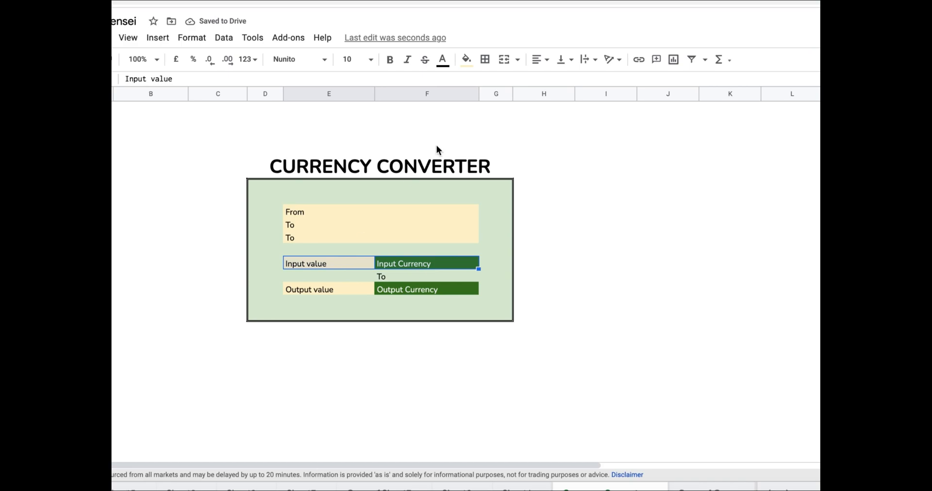
- Border the input and output rows, merge the second heading row, and enlarge the heading text
{"action": "left_click", "coordinate": [310, 289]}
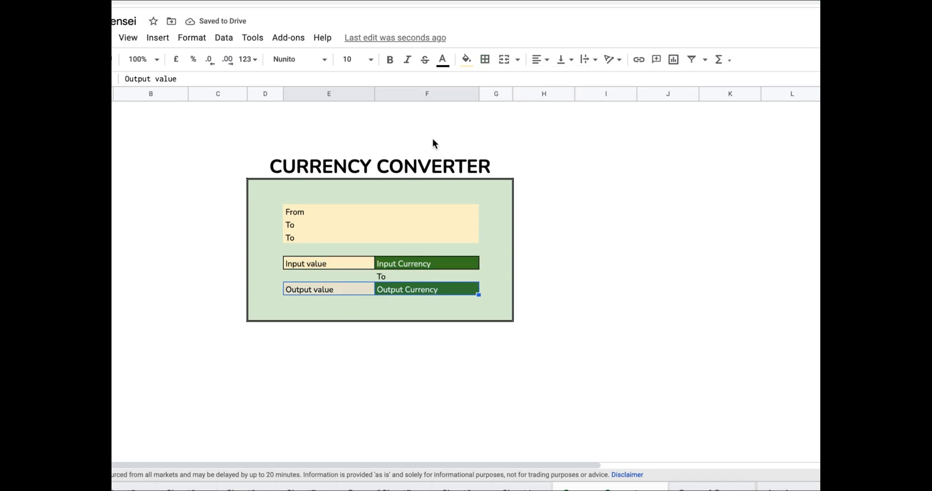
{"action": "left_click", "coordinate": [380, 225]}
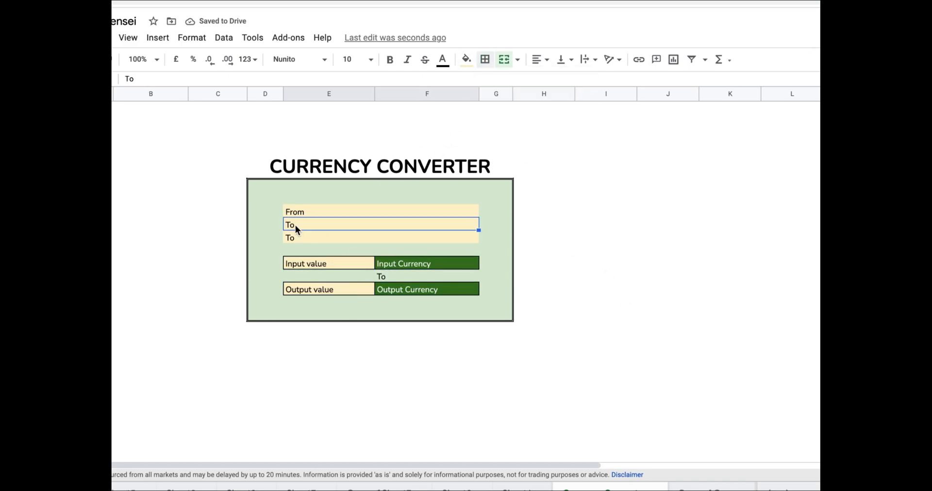
{"action": "left_click", "coordinate": [368, 59]}
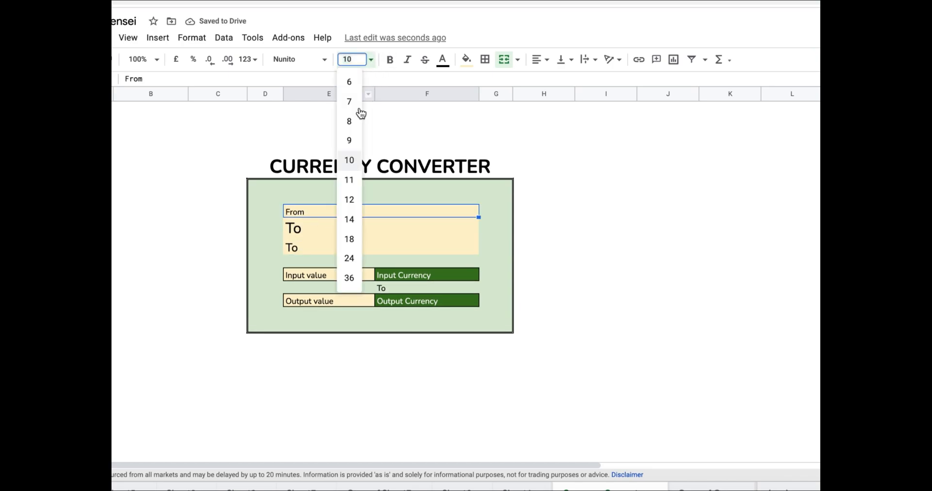
{"action": "left_click", "coordinate": [441, 58]}
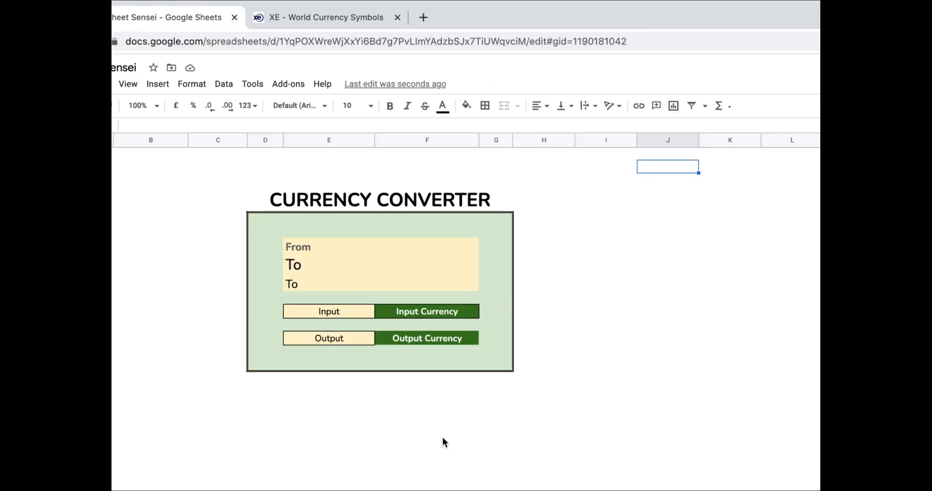
{"action": "mouse_move", "coordinate": [424, 315]}
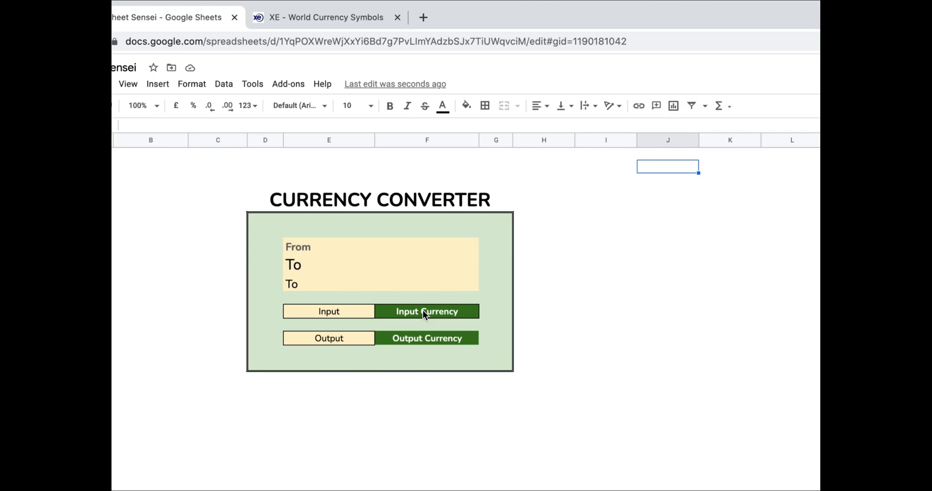
{"action": "mouse_move", "coordinate": [429, 339]}
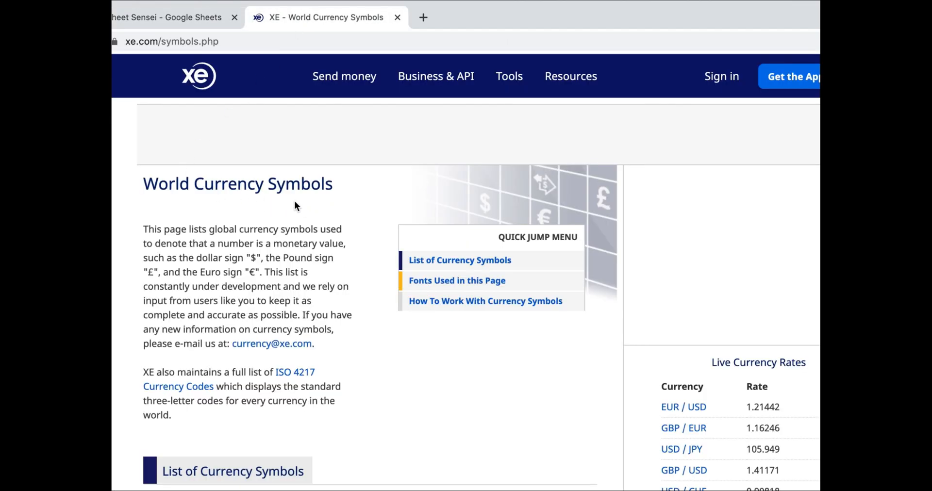
{"action": "scroll", "scroll_direction": "down", "scroll_amount": 3}
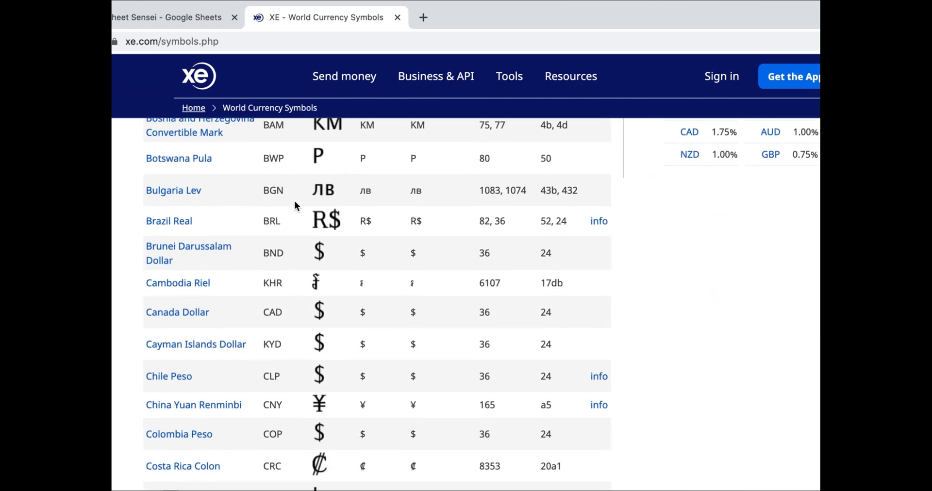
{"action": "left_click", "coordinate": [166, 16]}
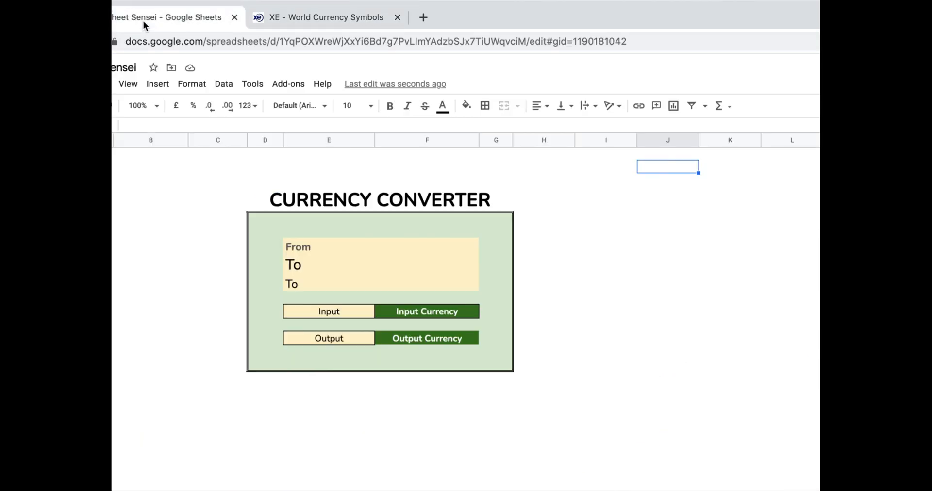
{"action": "type", "text": "="}
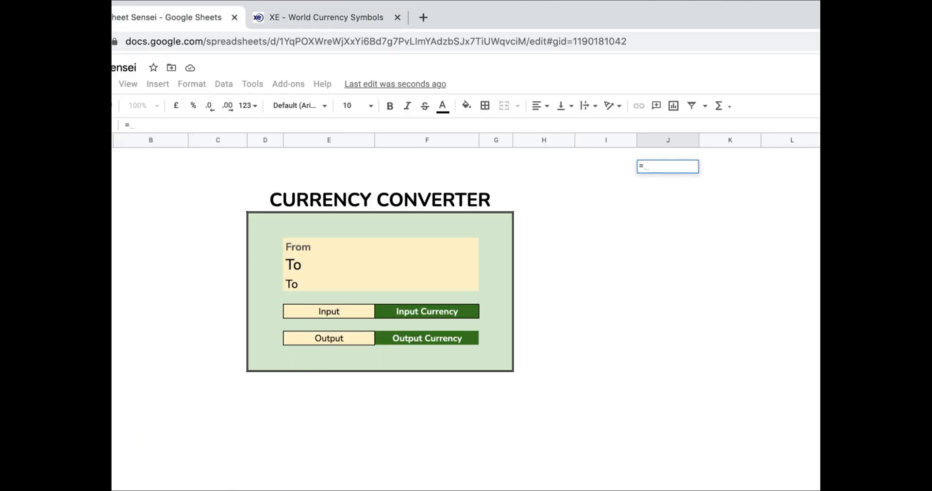
{"action": "type", "text": "impo"}
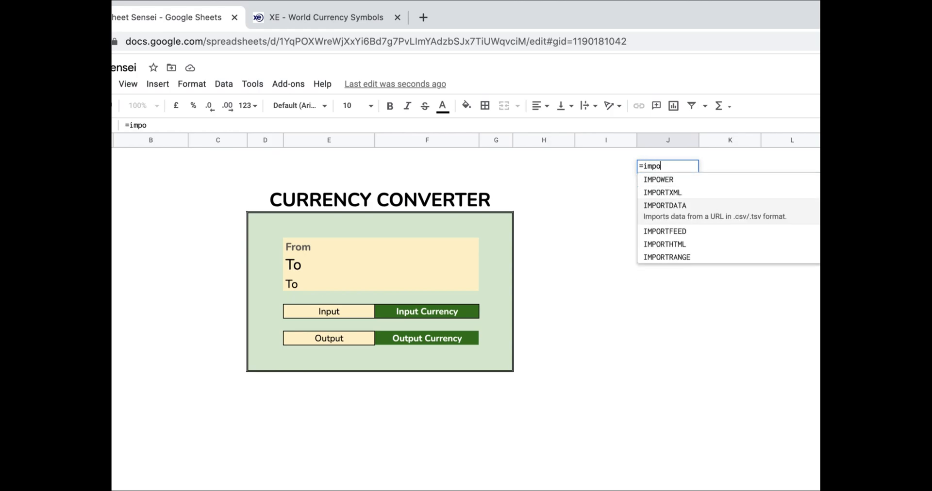
{"action": "left_click", "coordinate": [664, 243]}
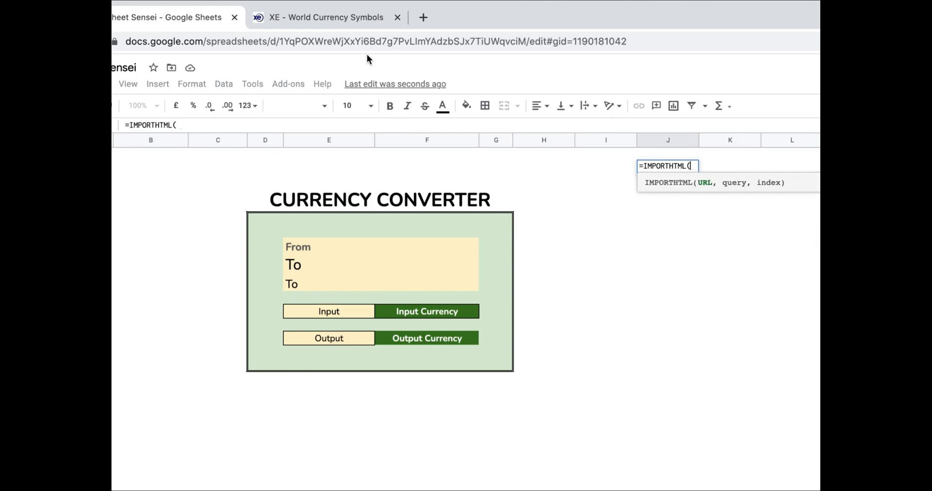
{"action": "left_click", "coordinate": [326, 16]}
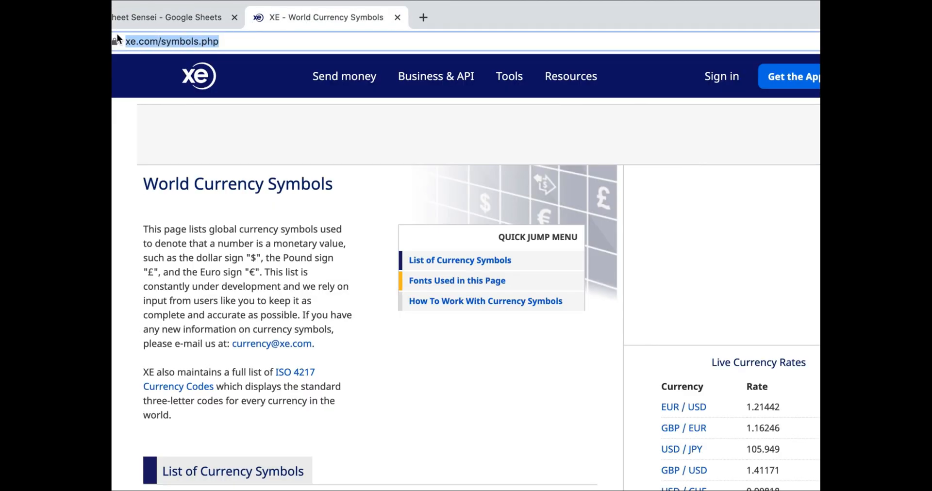
{"action": "left_click", "coordinate": [169, 17]}
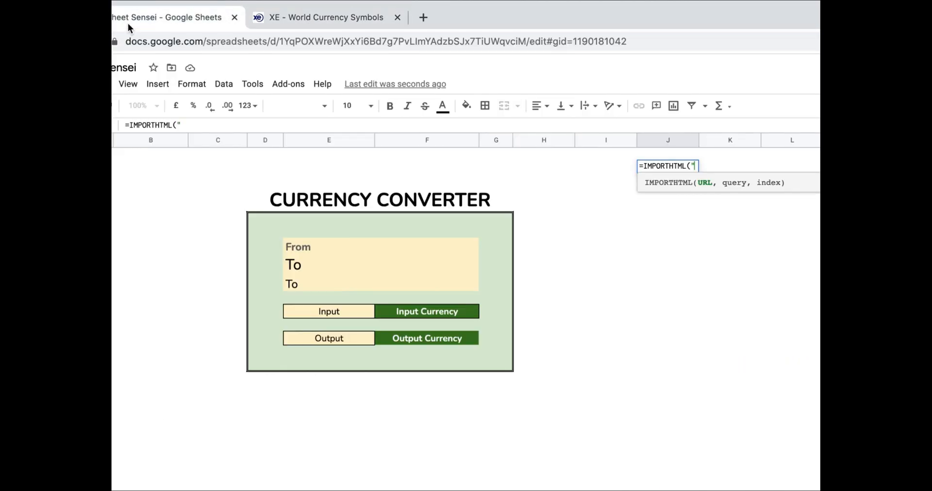
{"action": "type", "text": "https://www.xe.com/symbols.php\""}
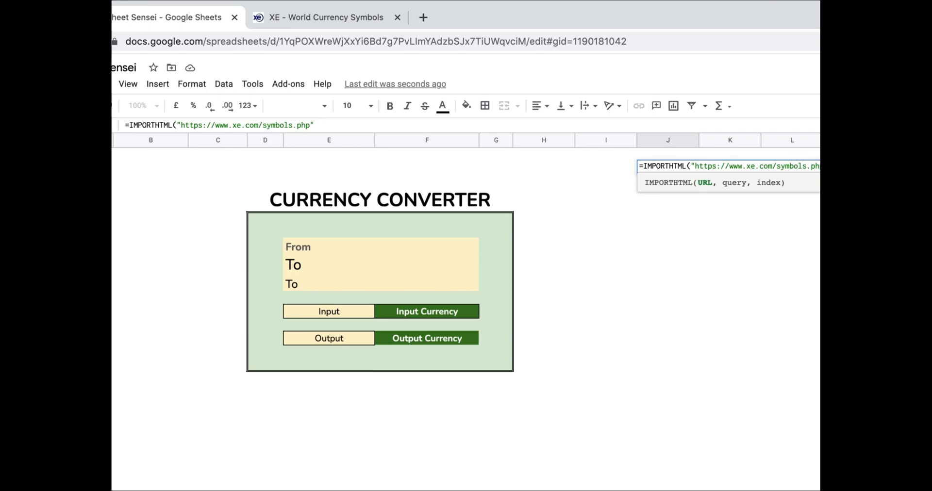
{"action": "type", "text": ","}
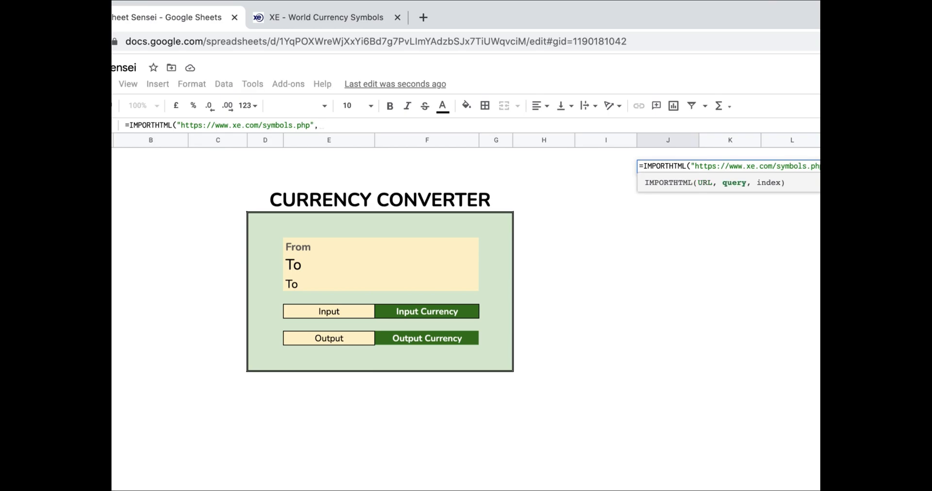
{"action": "type", "text": "\"table"}
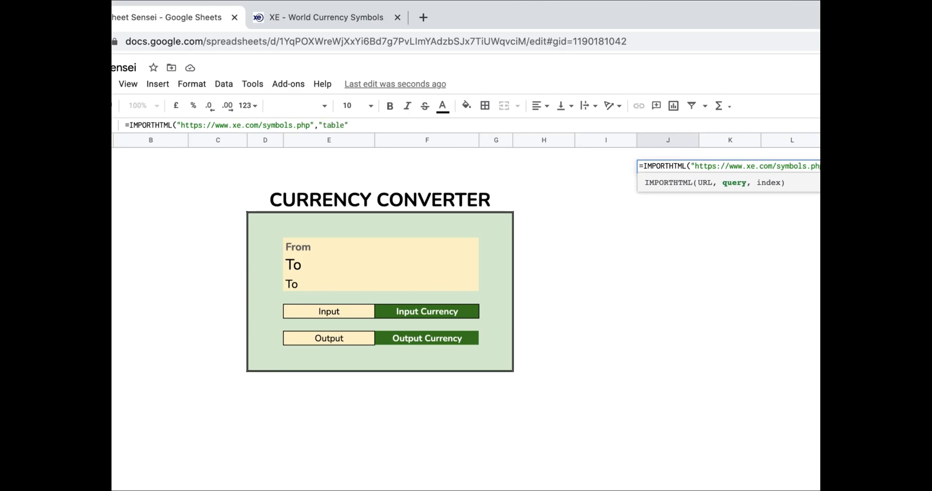
{"action": "type", "text": ",1"}
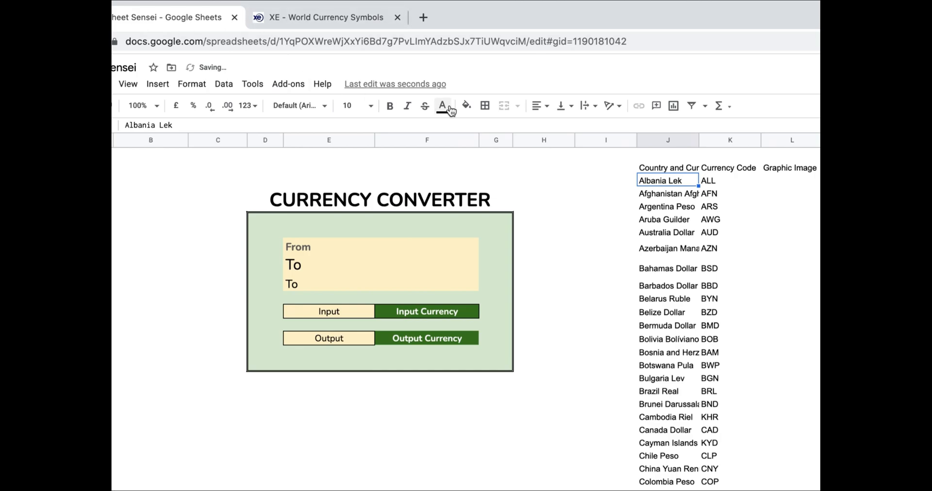
{"action": "left_click", "coordinate": [667, 168]}
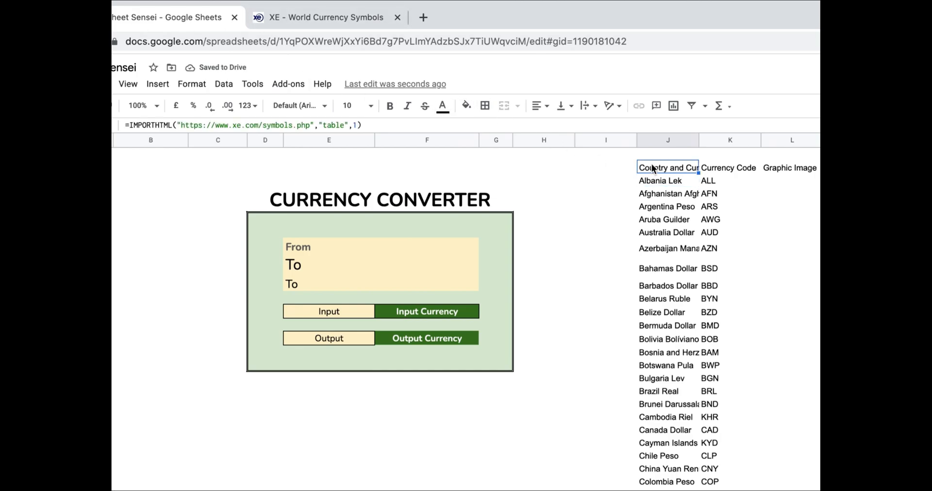
- Move Currency Code before the country names, delete the symbol columns, and enter 1 as input
{"action": "scroll", "scroll_direction": "right", "scroll_amount": 3}
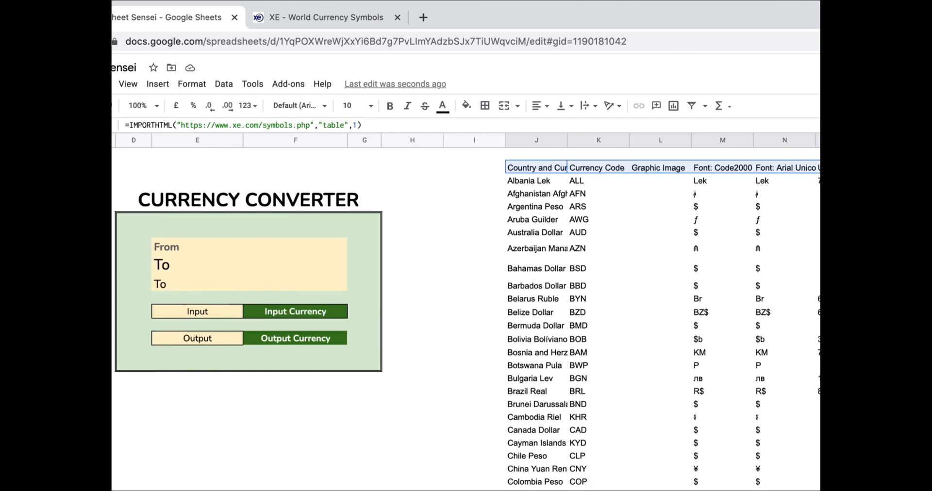
{"action": "scroll", "scroll_direction": "down", "scroll_amount": 3}
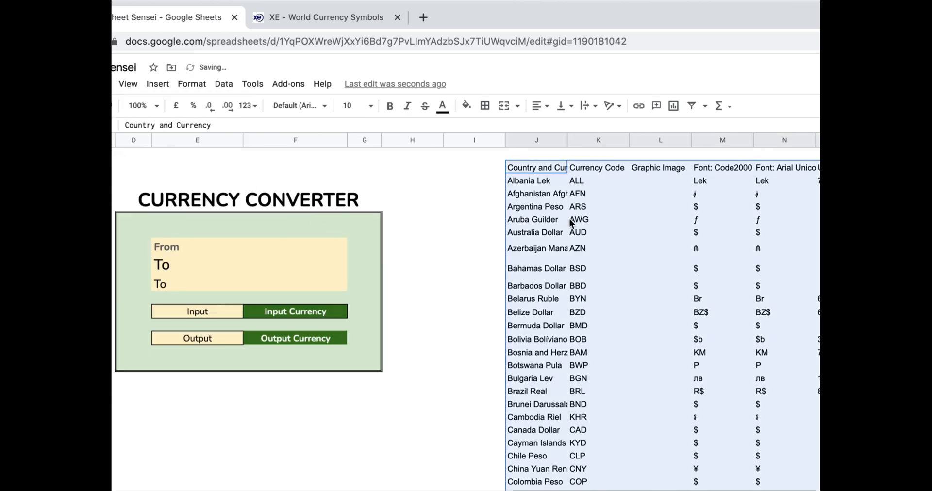
{"action": "left_click", "coordinate": [598, 219]}
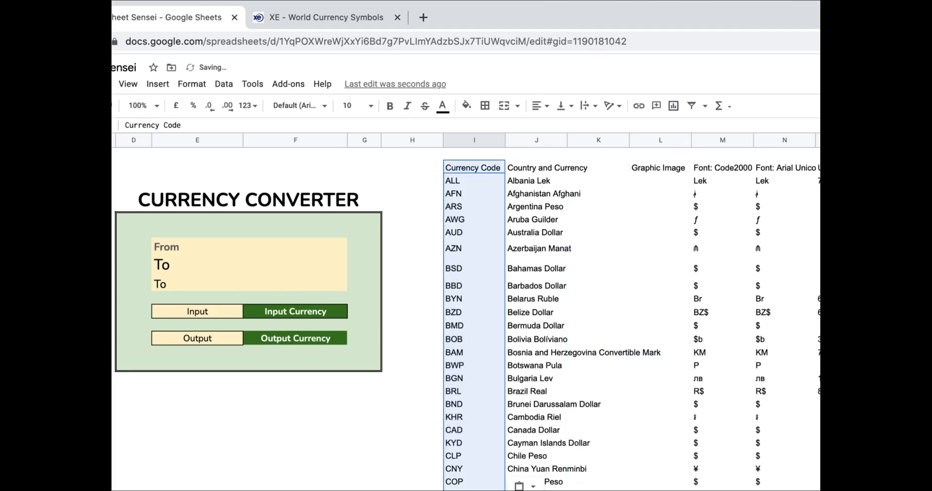
{"action": "left_click", "coordinate": [658, 168]}
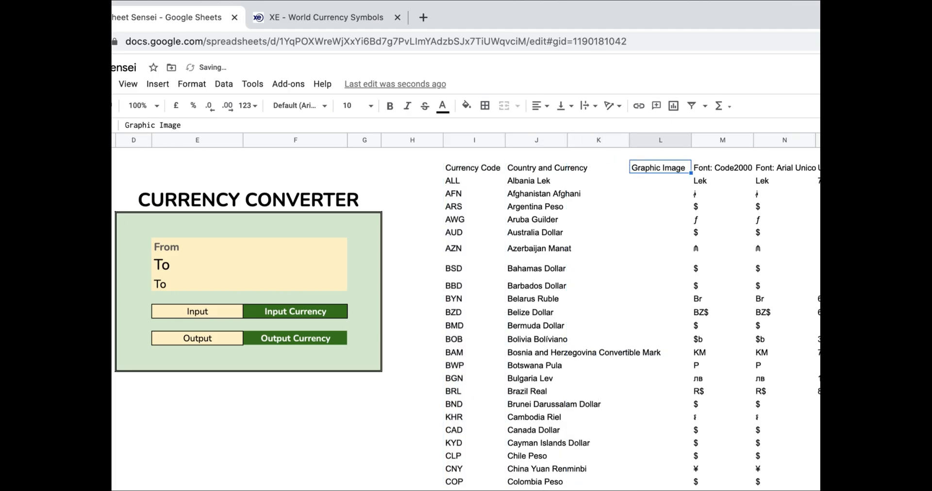
{"action": "left_click", "coordinate": [598, 167]}
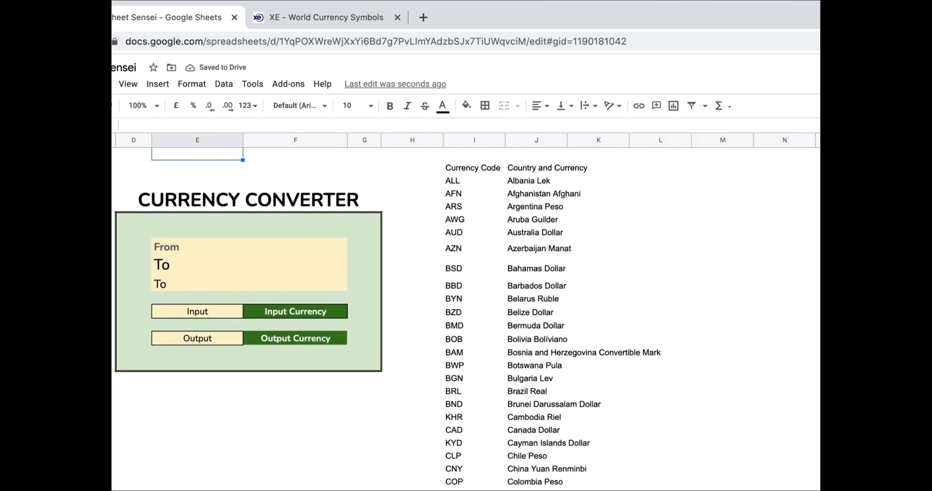
{"action": "scroll", "scroll_direction": "left", "scroll_amount": 3}
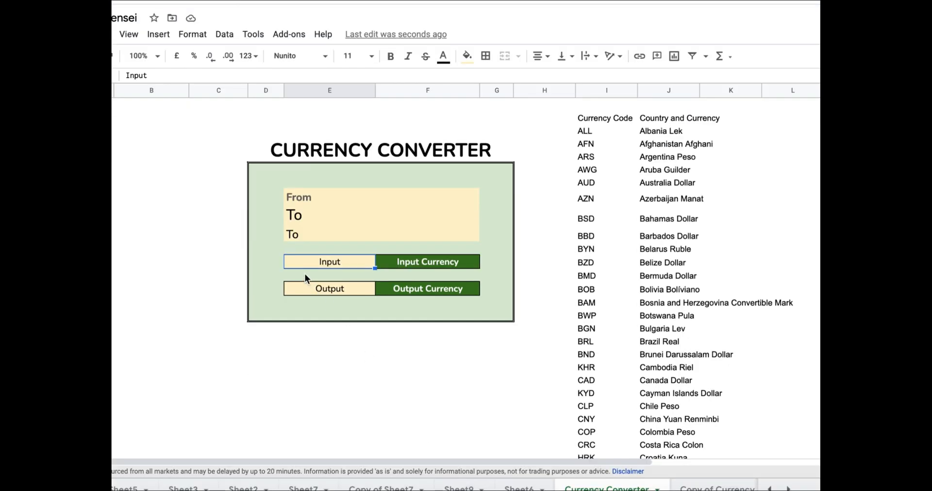
{"action": "type", "text": "1.00"}
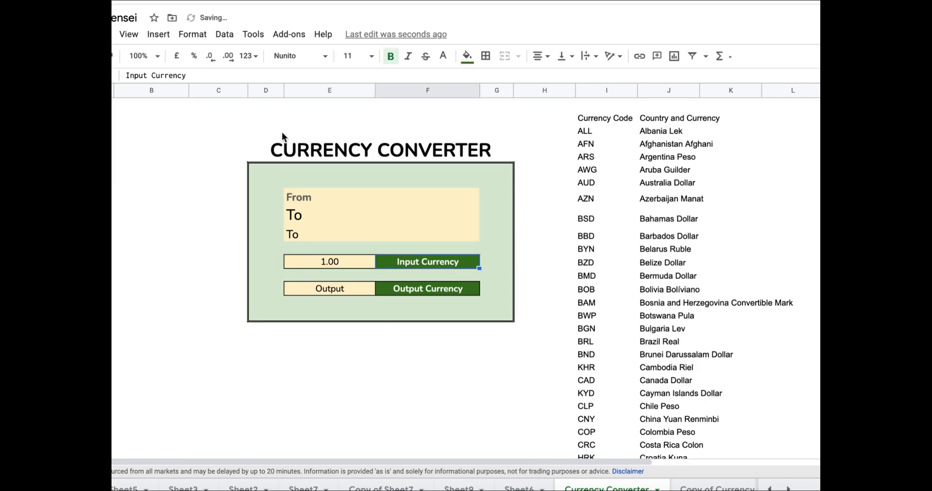
- Add a data validation rule to Input Currency listing the codes from range I3:I111
{"action": "left_click", "coordinate": [224, 34]}
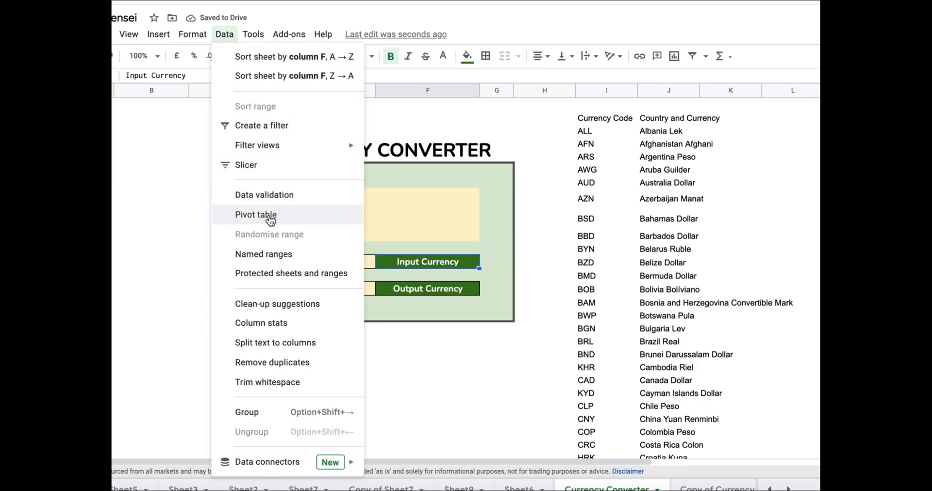
{"action": "left_click", "coordinate": [264, 195]}
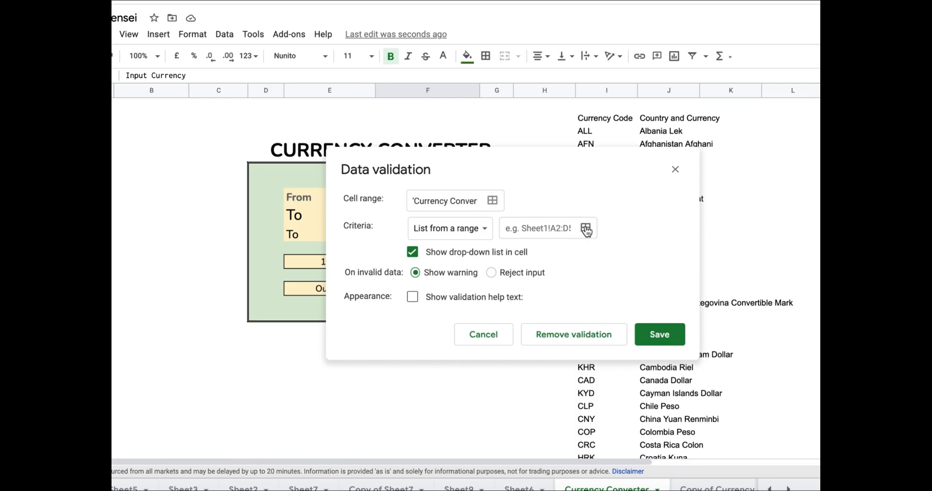
{"action": "left_click", "coordinate": [585, 227]}
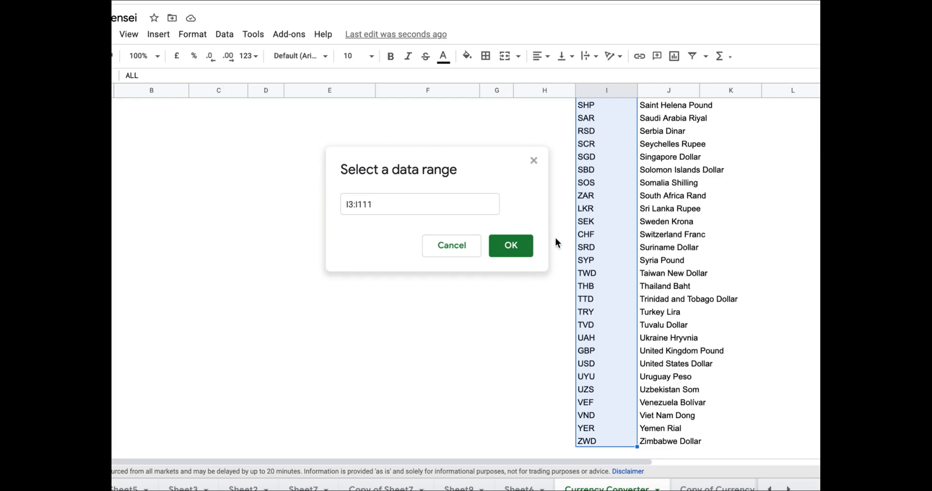
{"action": "left_click", "coordinate": [509, 245]}
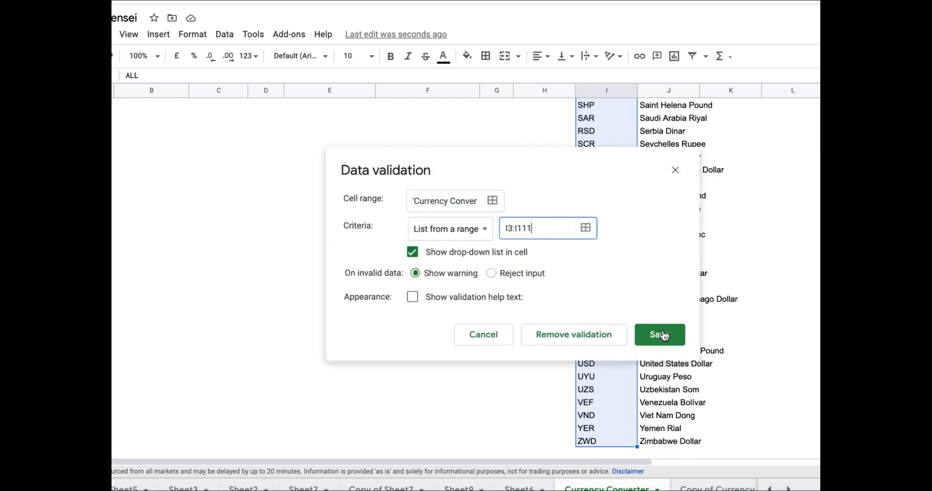
{"action": "left_click", "coordinate": [659, 334]}
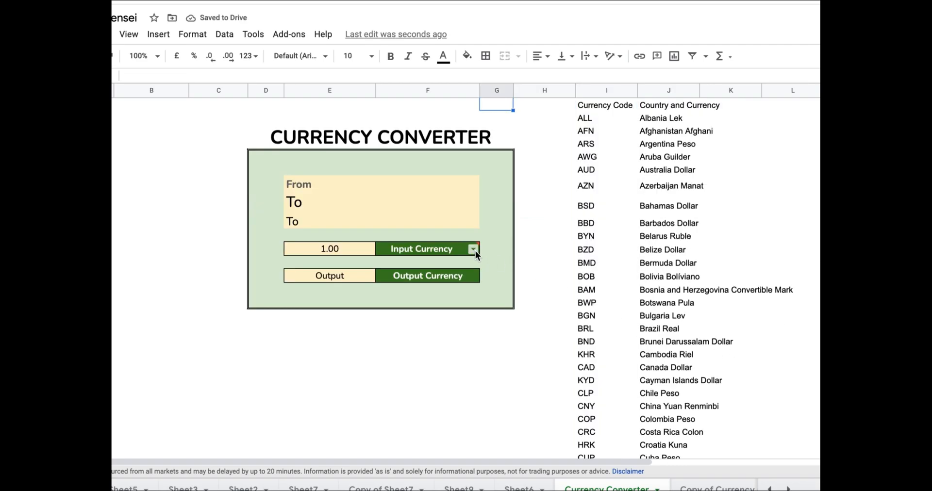
- Choose AUD in the Input Currency dropdown and CAD in the Output Currency dropdown
{"action": "left_click", "coordinate": [474, 248]}
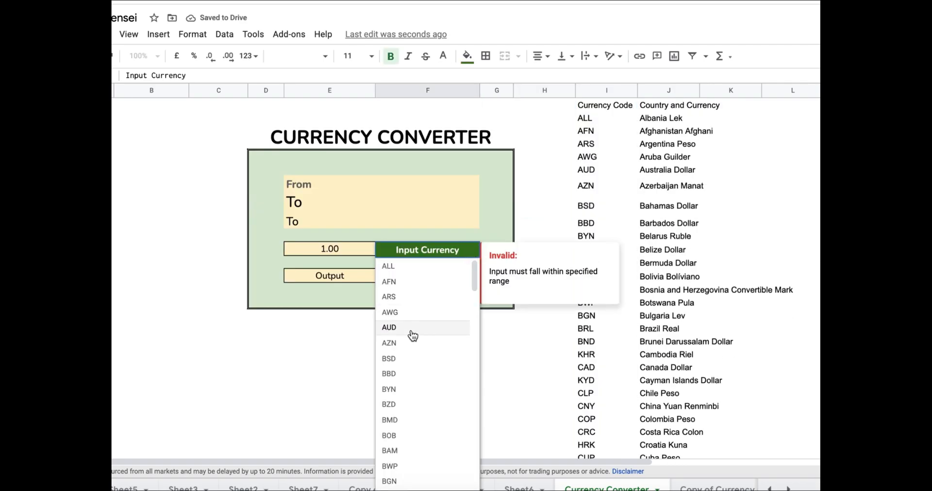
{"action": "left_click", "coordinate": [389, 328]}
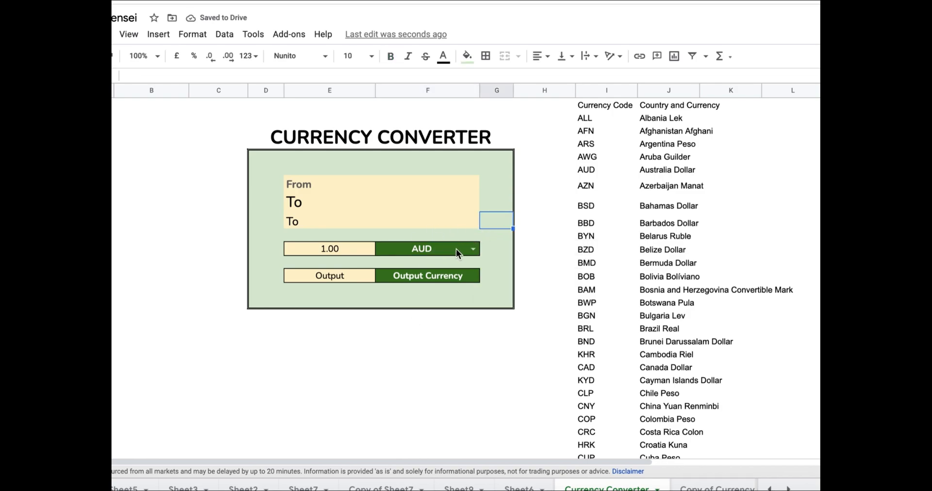
{"action": "left_click", "coordinate": [422, 249]}
{"action": "type", "text": "AUD"}
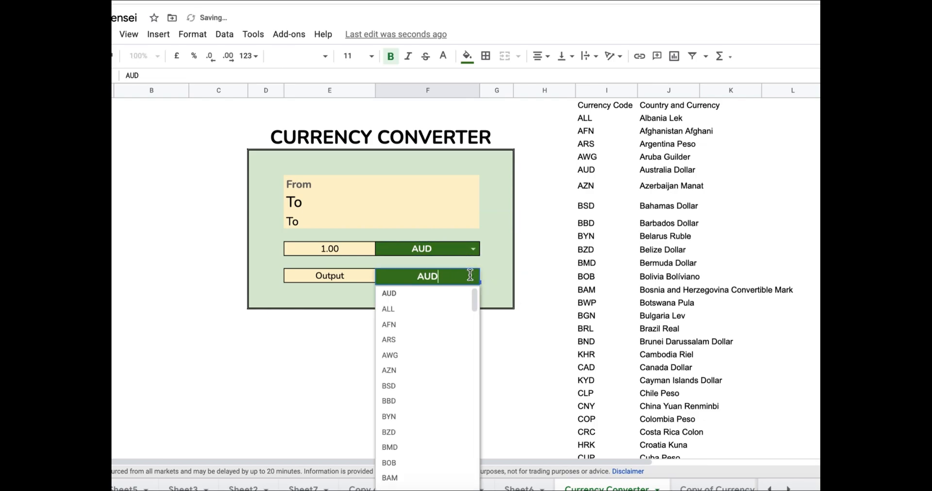
{"action": "scroll", "scroll_direction": "down", "scroll_amount": 3}
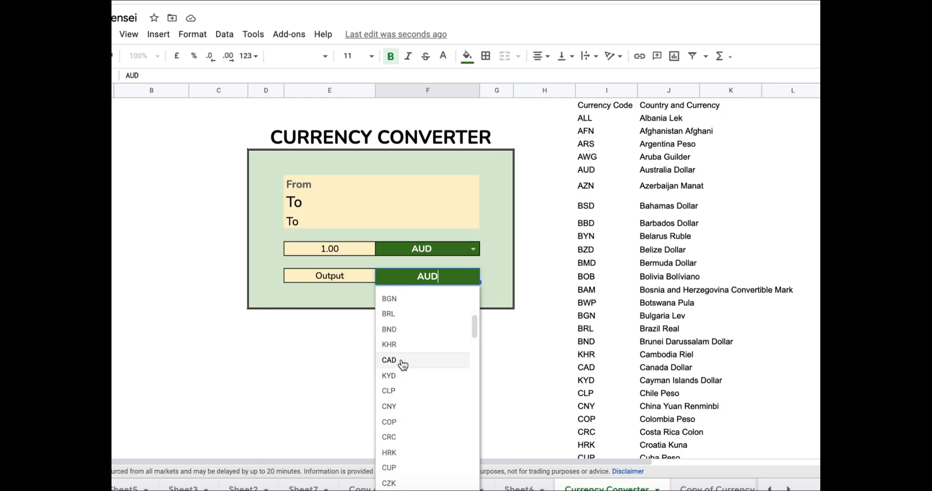
{"action": "left_click", "coordinate": [390, 360]}
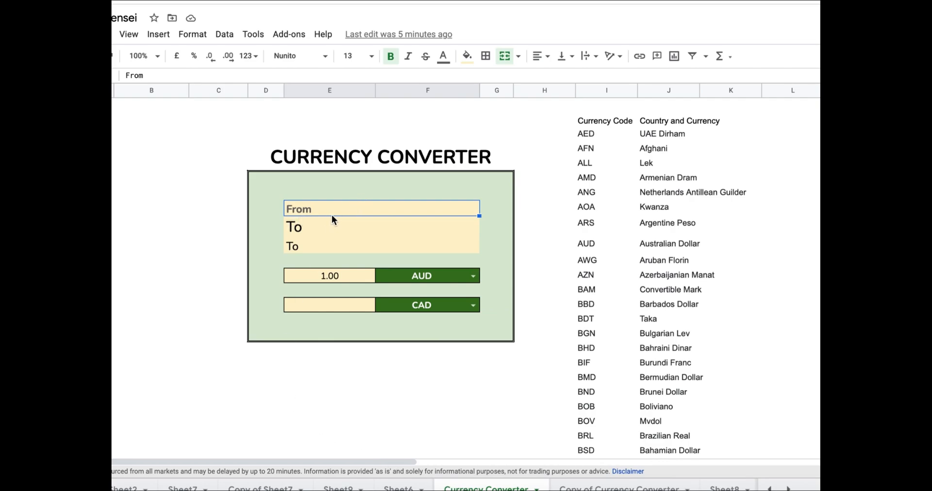
{"action": "mouse_move", "coordinate": [320, 249]}
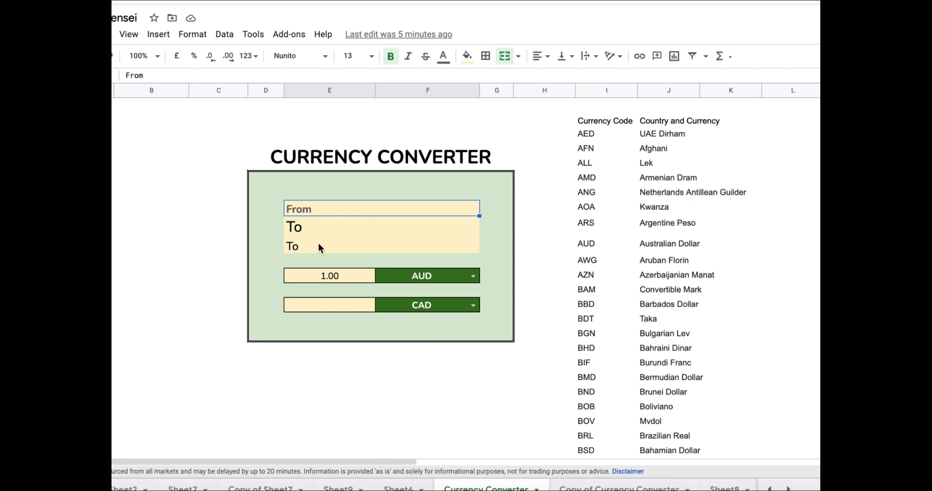
- Enter =E12&" "&VLOOKUP(F12,I:J,2,0)&" equals" in the heading cell
{"action": "type", "text": "="}
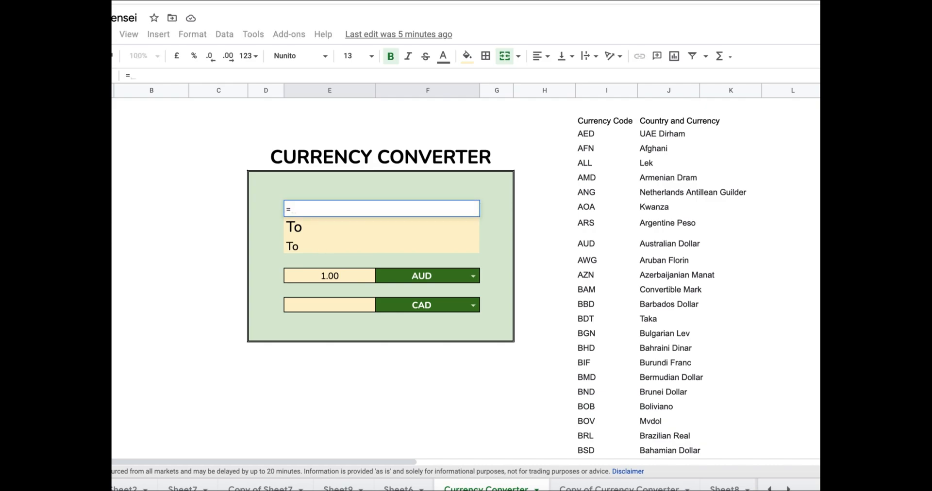
{"action": "type", "text": "E12&\""}
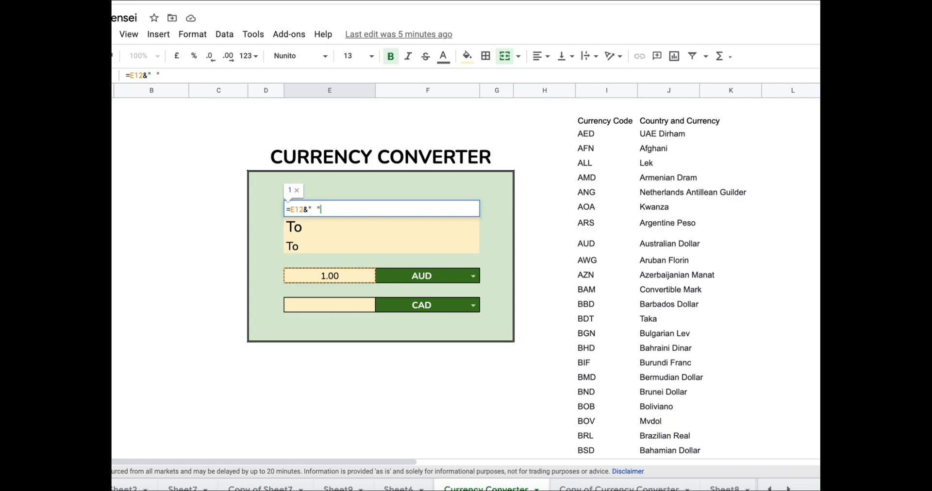
{"action": "type", "text": "&"}
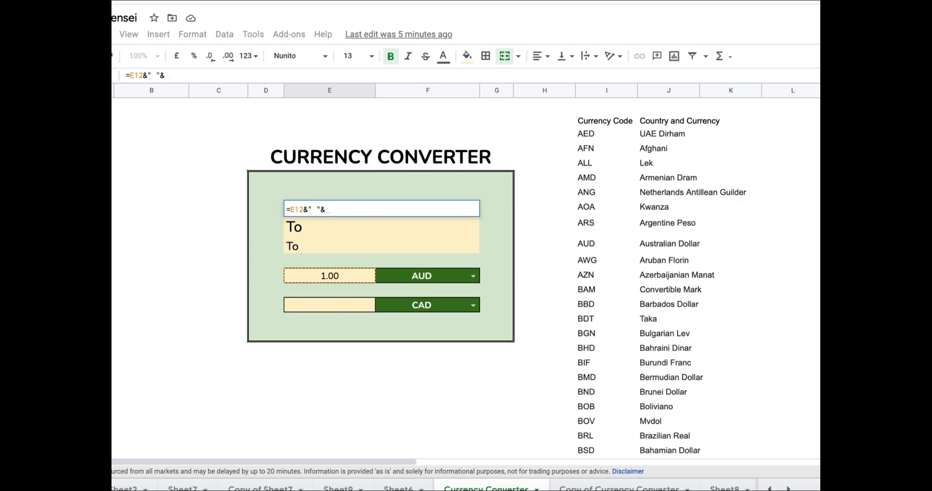
{"action": "type", "text": "vl"}
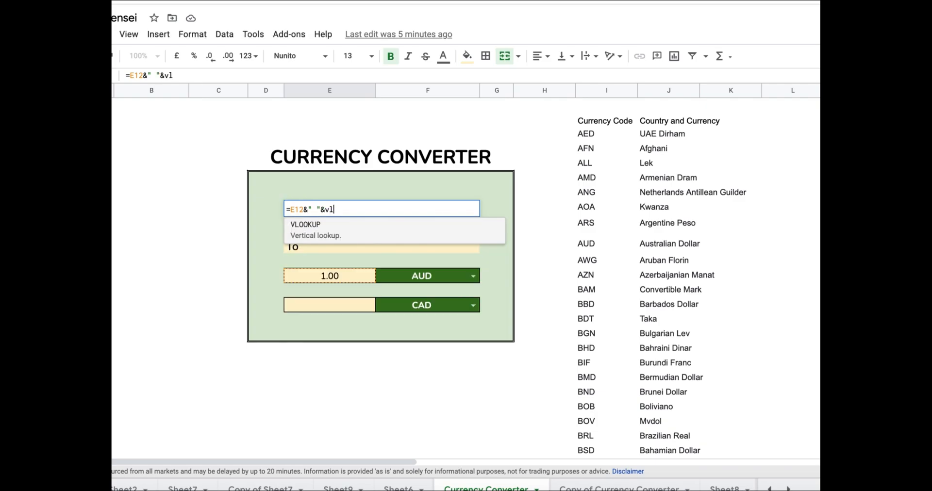
{"action": "type", "text": "LOOKUP(F12"}
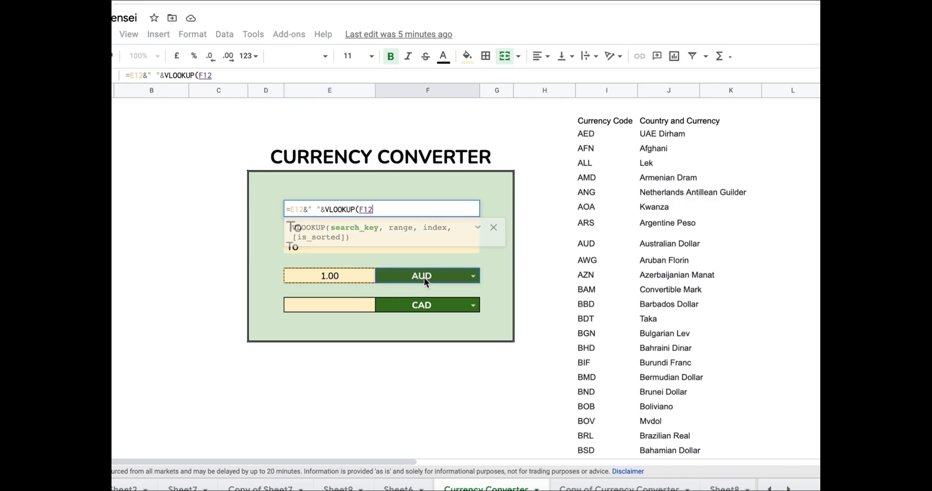
{"action": "type", "text": ","}
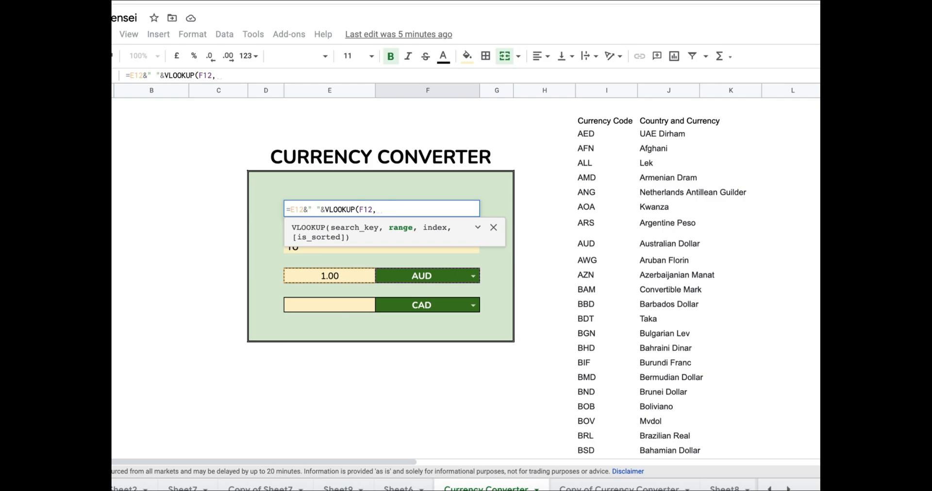
{"action": "type", "text": "I:J"}
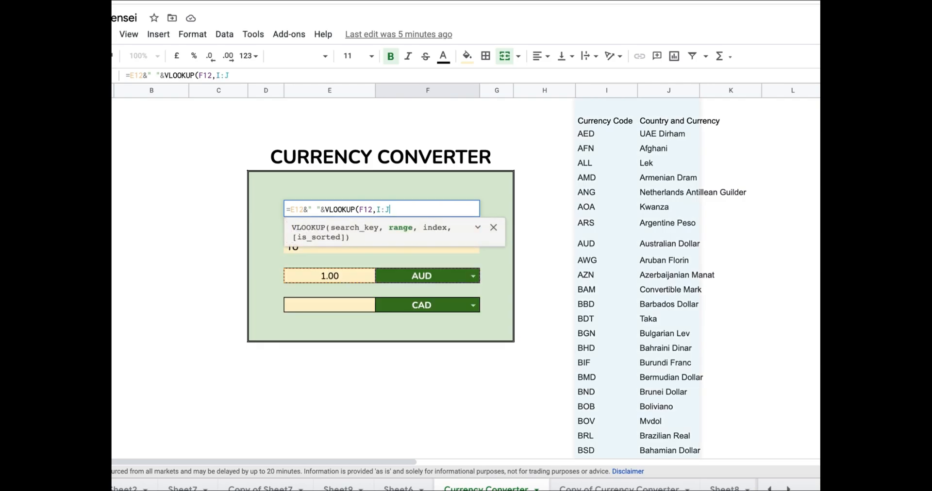
{"action": "type", "text": ",2"}
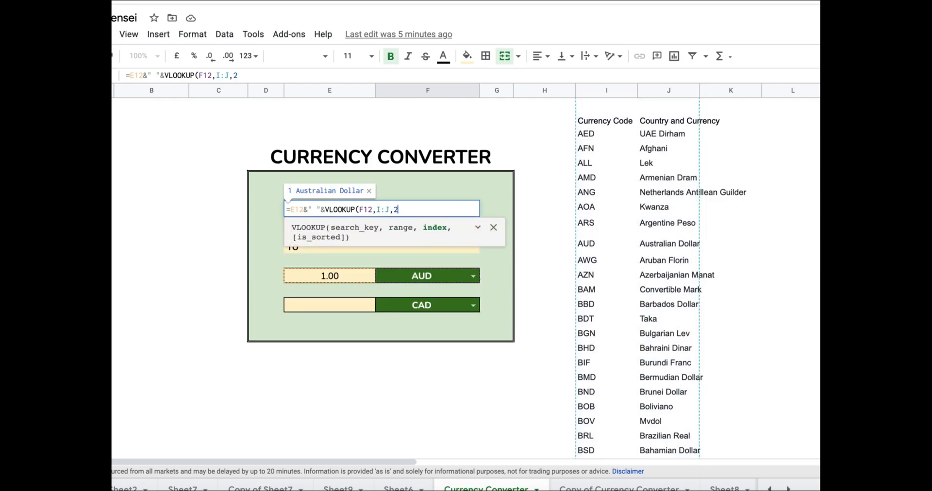
{"action": "type", "text": ",0"}
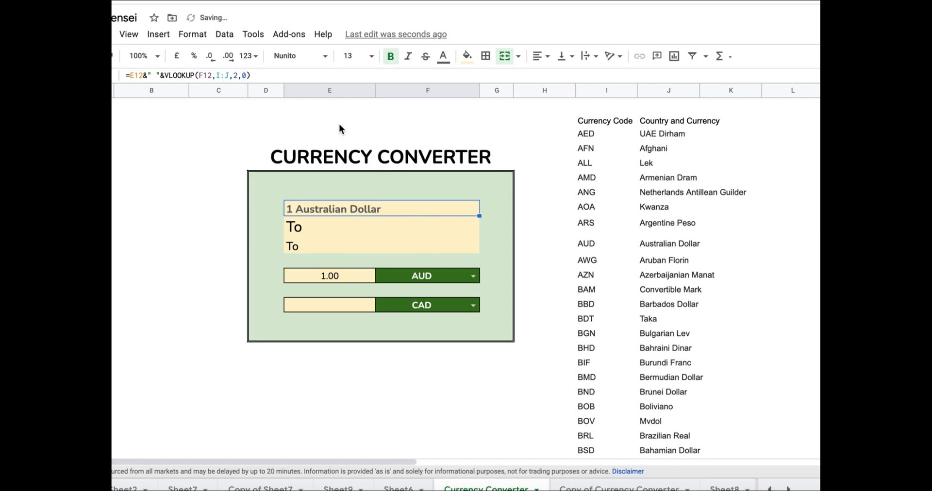
{"action": "type", "text": "&\""}
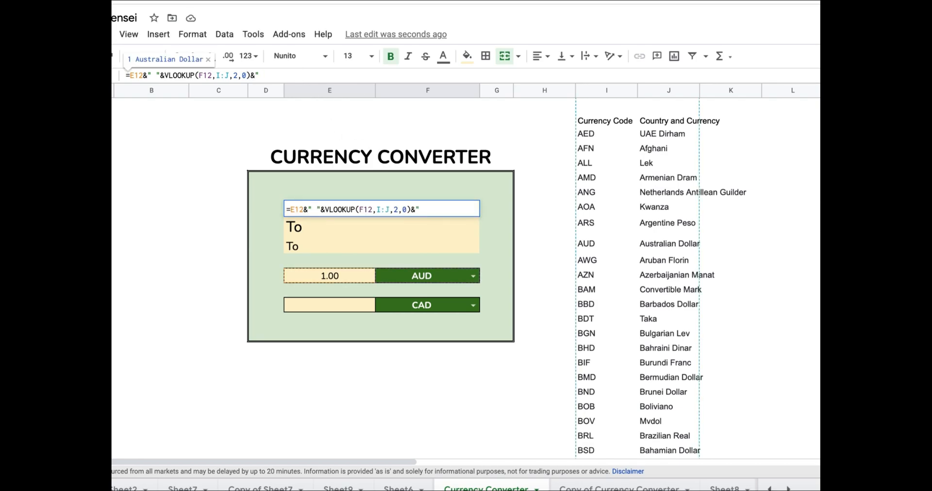
{"action": "type", "text": "equals"}
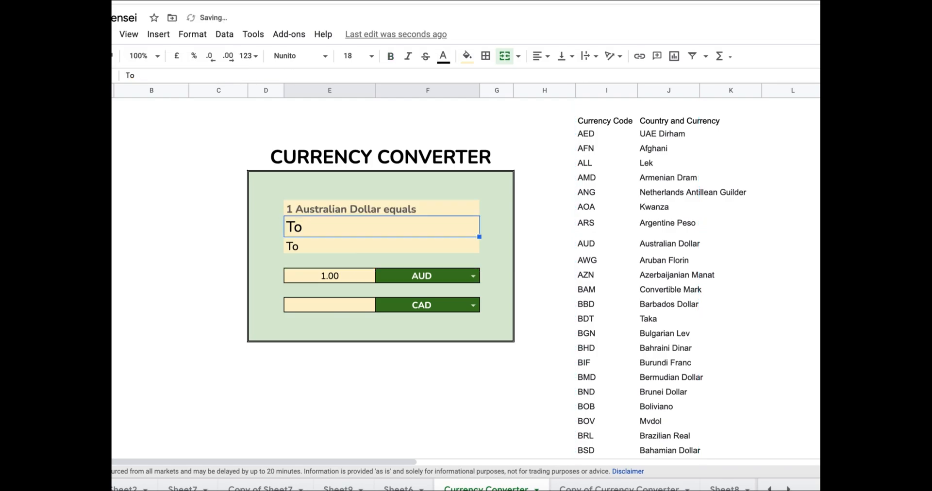
- Enter =VLOOKUP(F14,I:J,2,0) in the cell below the heading
{"action": "type", "text": "="}
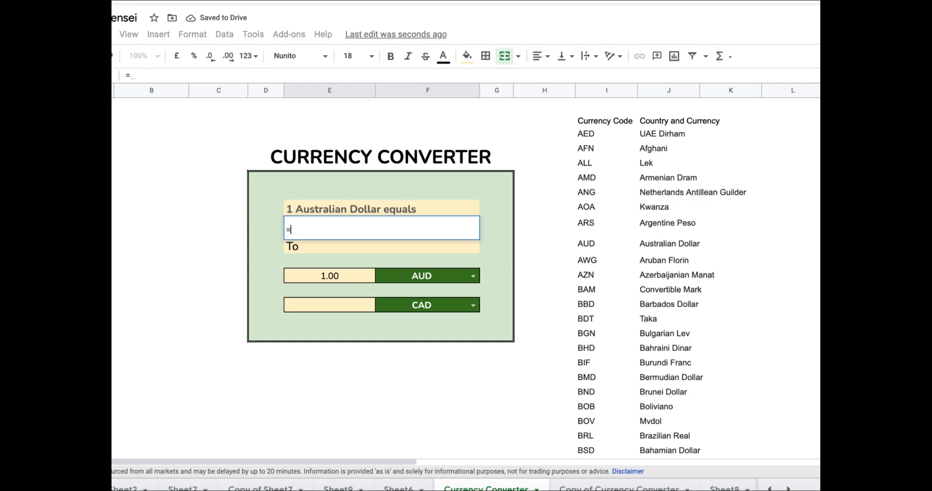
{"action": "left_click", "coordinate": [329, 305]}
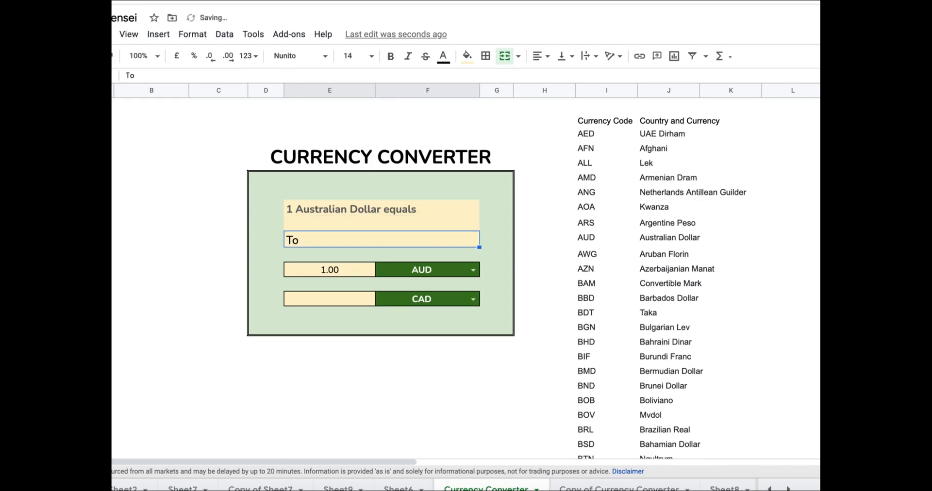
{"action": "type", "text": "=Vl"}
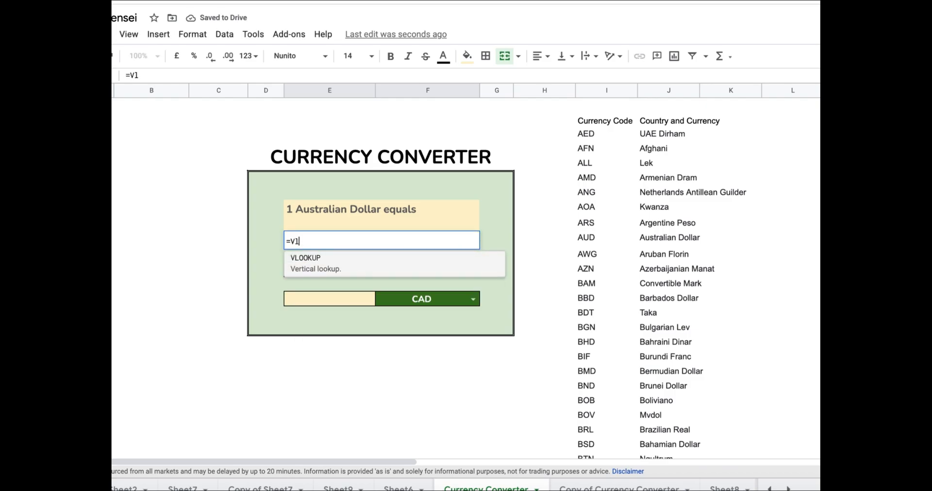
{"action": "type", "text": "VLOOKUP(F14,"}
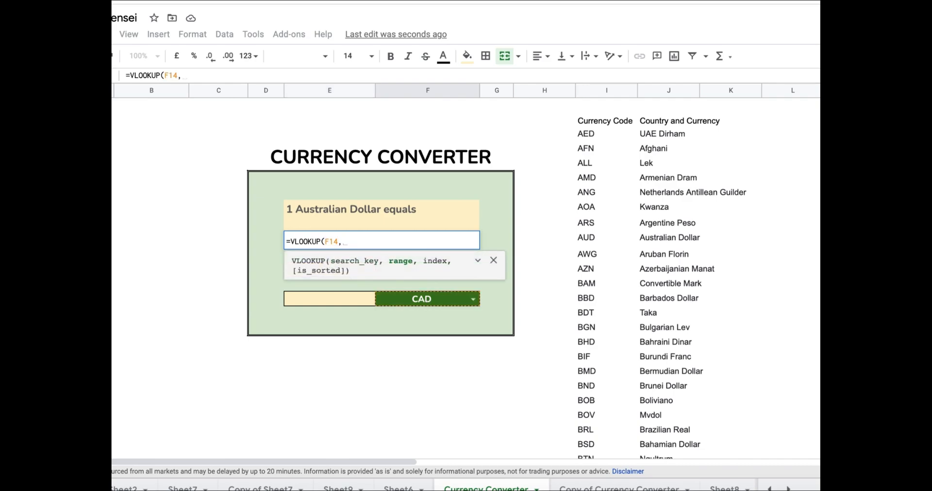
{"action": "type", "text": "I:J,"}
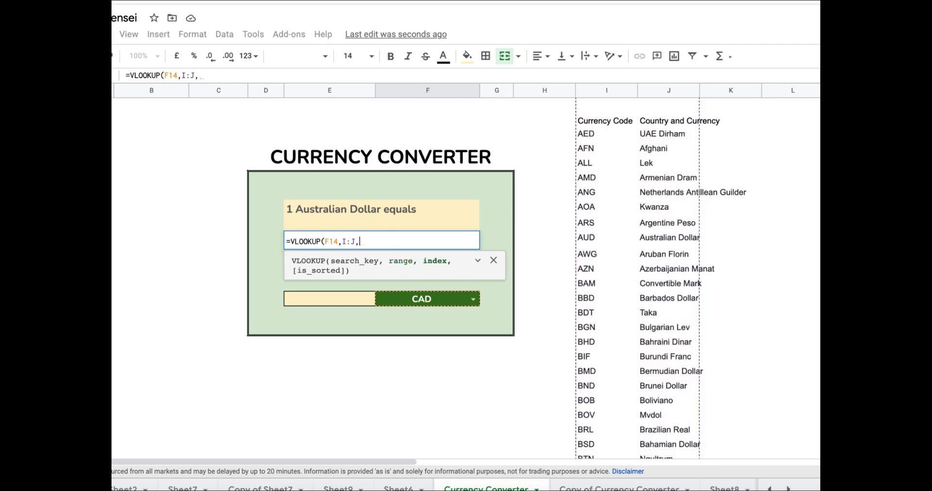
{"action": "type", "text": "2"}
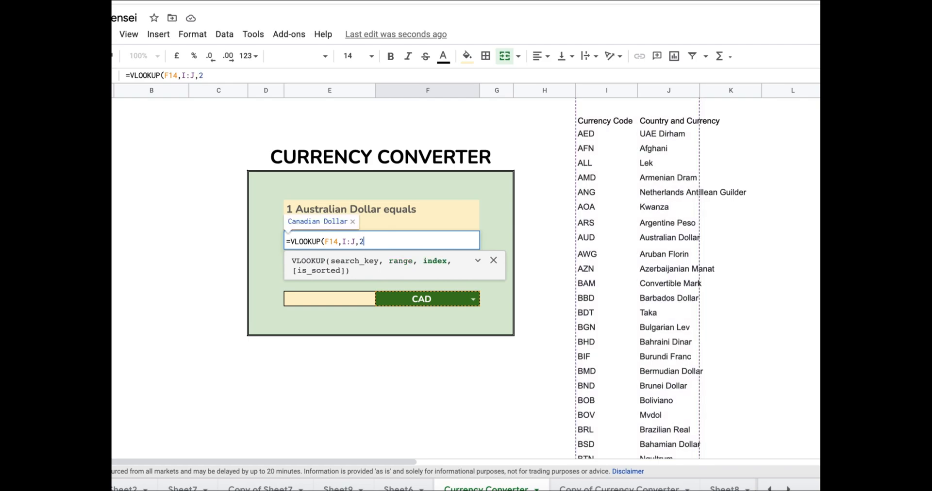
{"action": "type", "text": ",0)"}
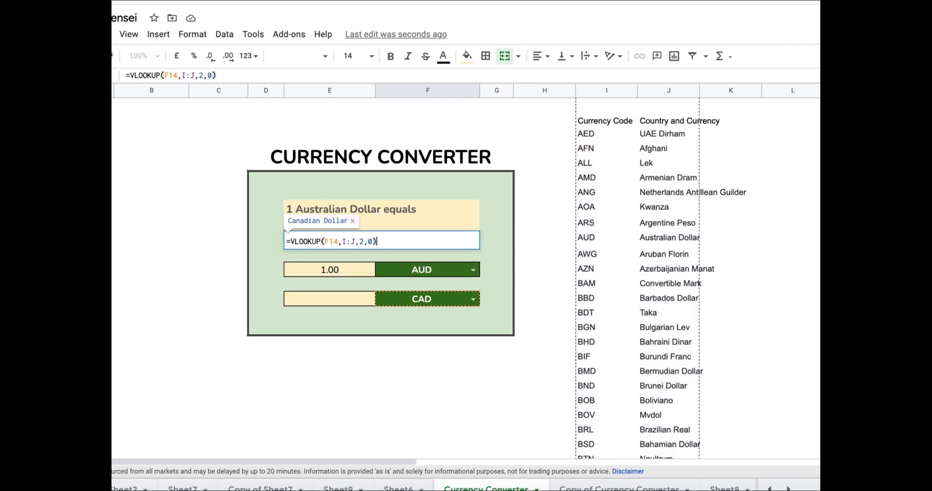
{"action": "key", "text": "enter"}
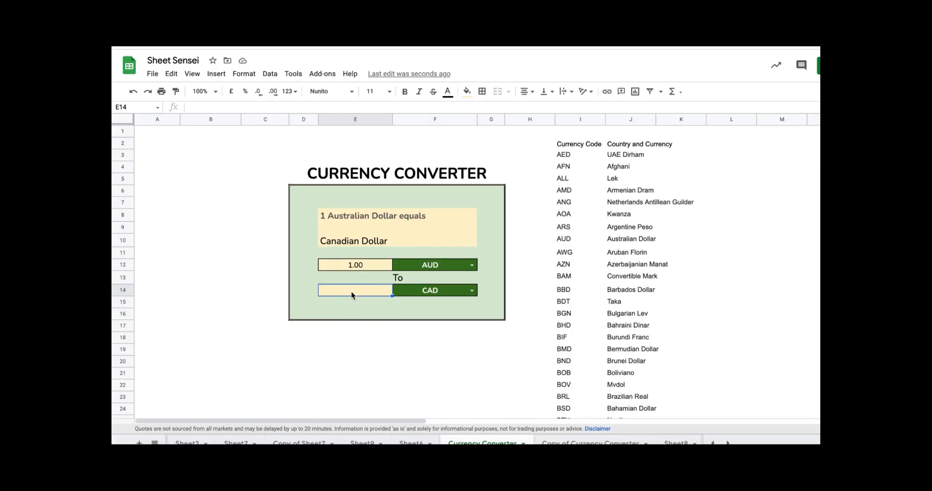
- Enter =E12*GOOGLEFINANCE("CURRENCY:"&F12&F14) in E14 to calculate the converted amount
{"action": "type", "text": "=E12*"}
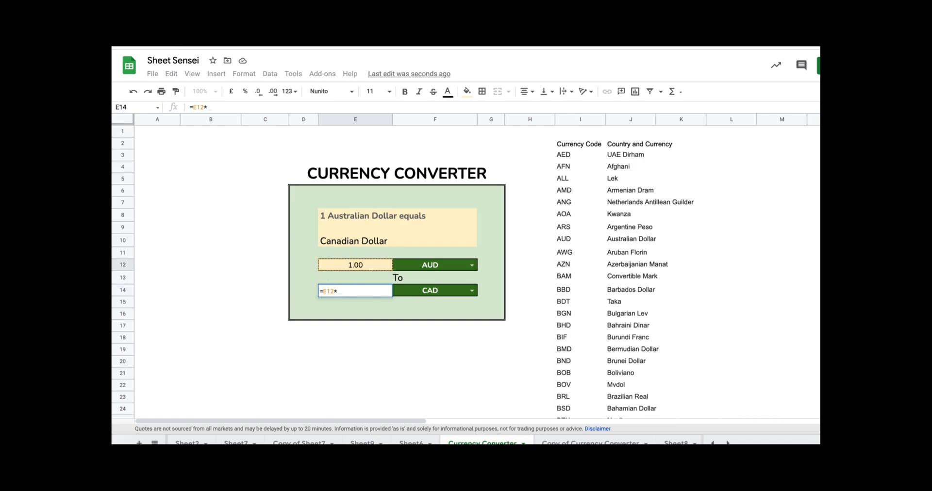
{"action": "type", "text": "g"}
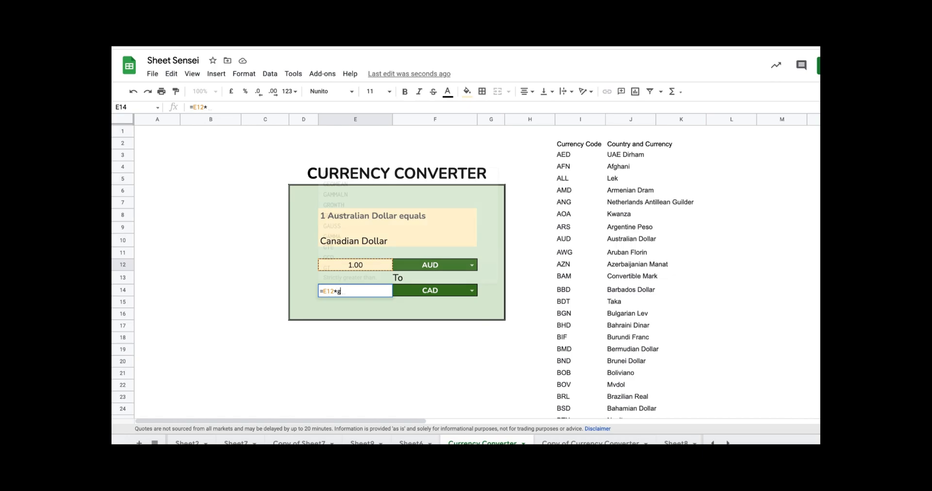
{"action": "type", "text": "OOGLEFINANCE("}
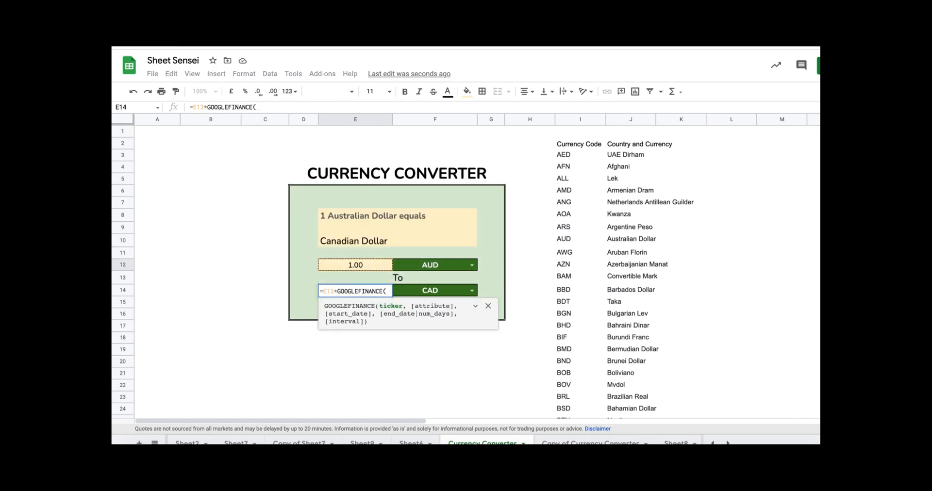
{"action": "mouse_move", "coordinate": [431, 267]}
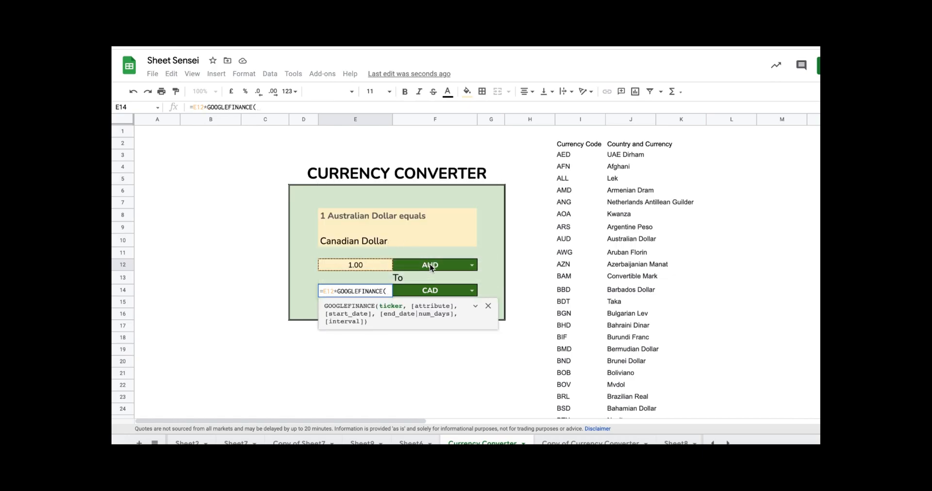
{"action": "type", "text": "F12&"}
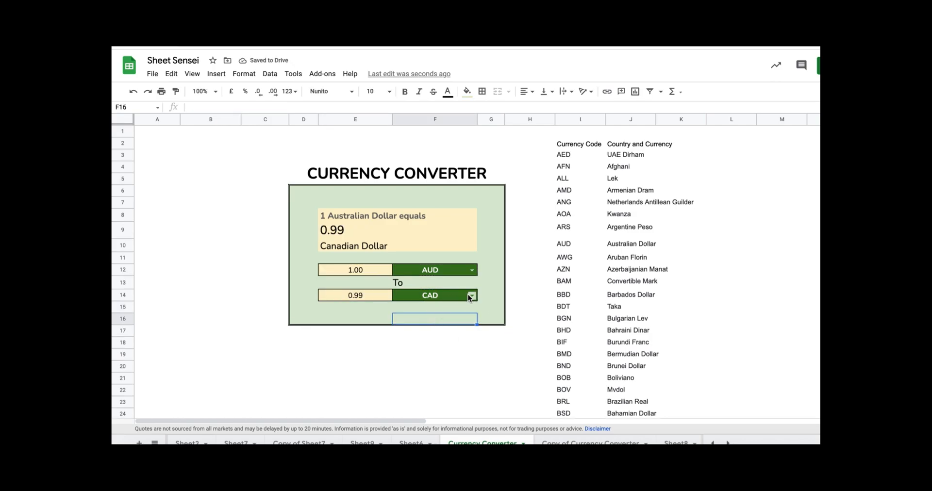
{"action": "mouse_move", "coordinate": [447, 297]}
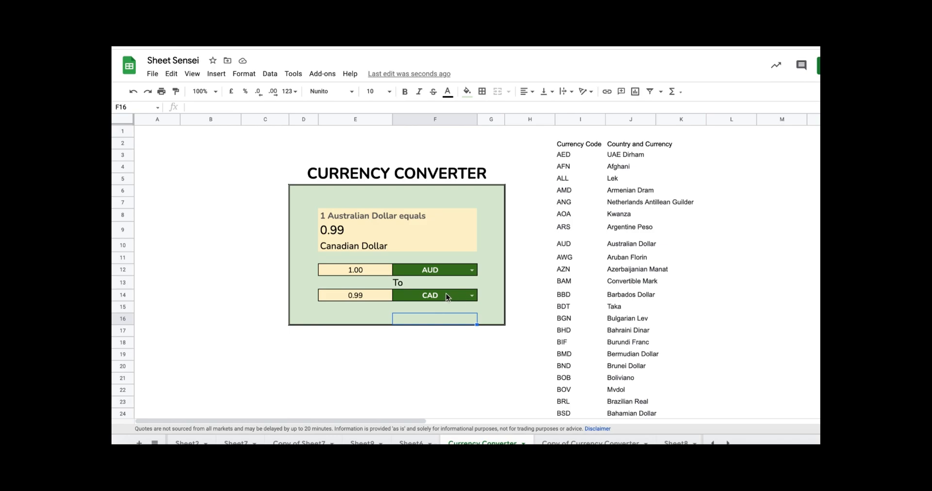
- Test GBP as target, then set source USD, amount 25, target PHP (1215.99)
{"action": "type", "text": "G"}
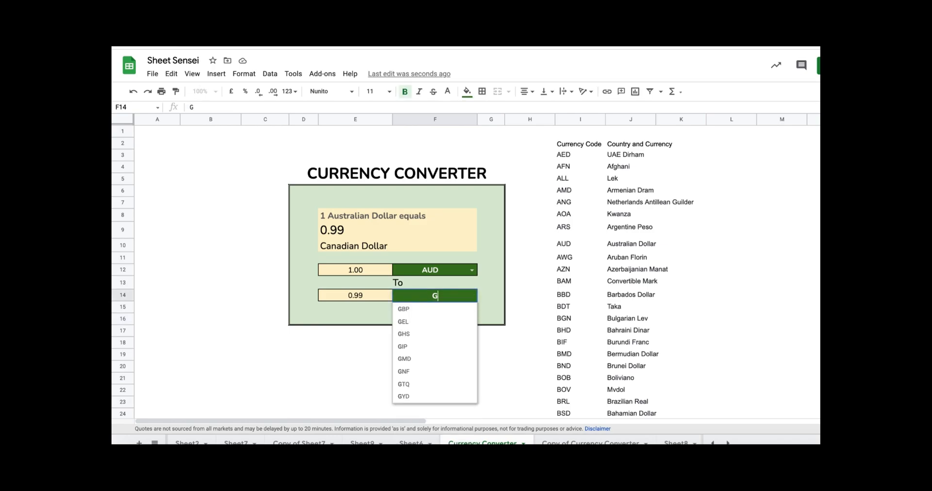
{"action": "left_click", "coordinate": [403, 309]}
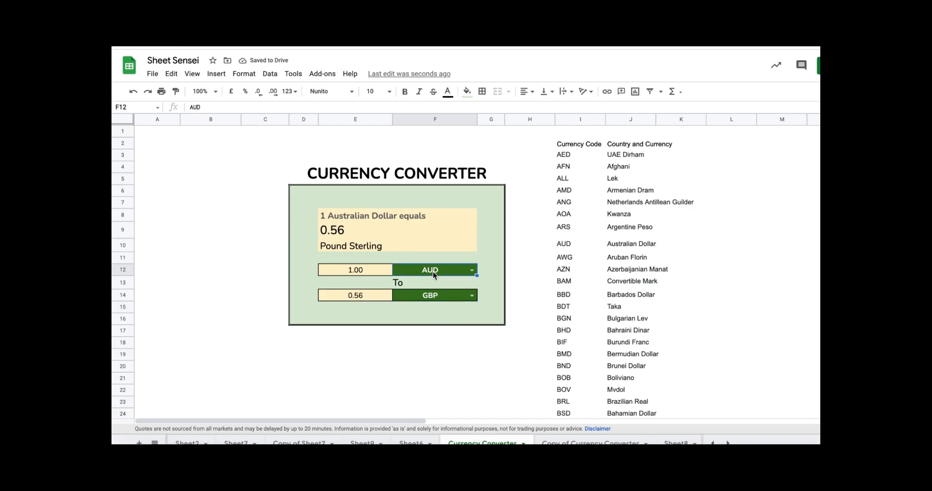
{"action": "type", "text": "USD"}
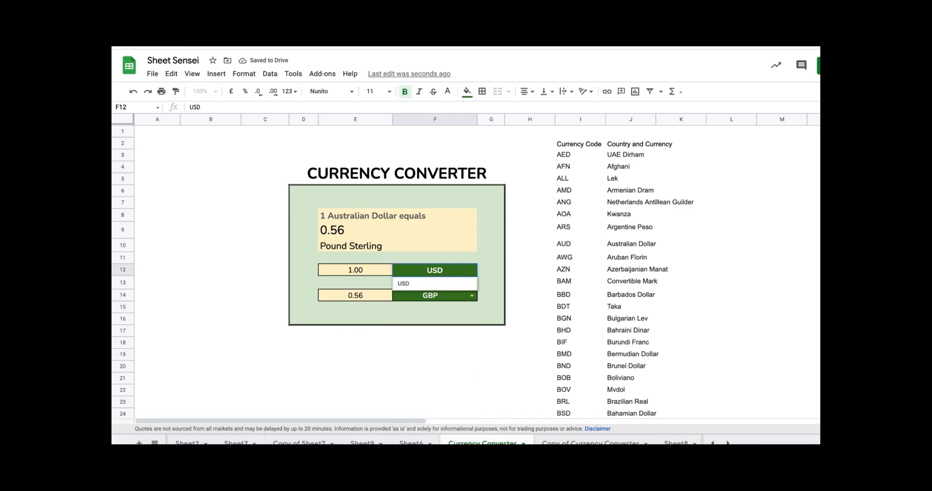
{"action": "left_click", "coordinate": [404, 283]}
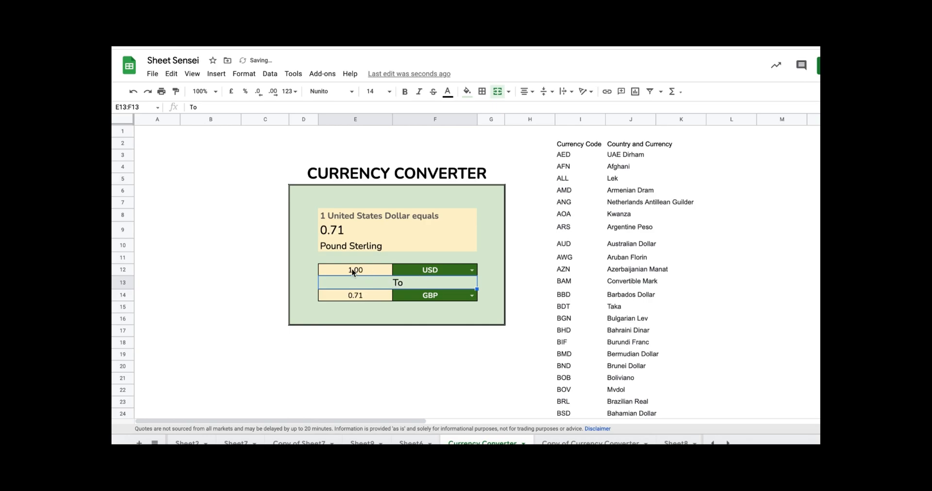
{"action": "type", "text": "25"}
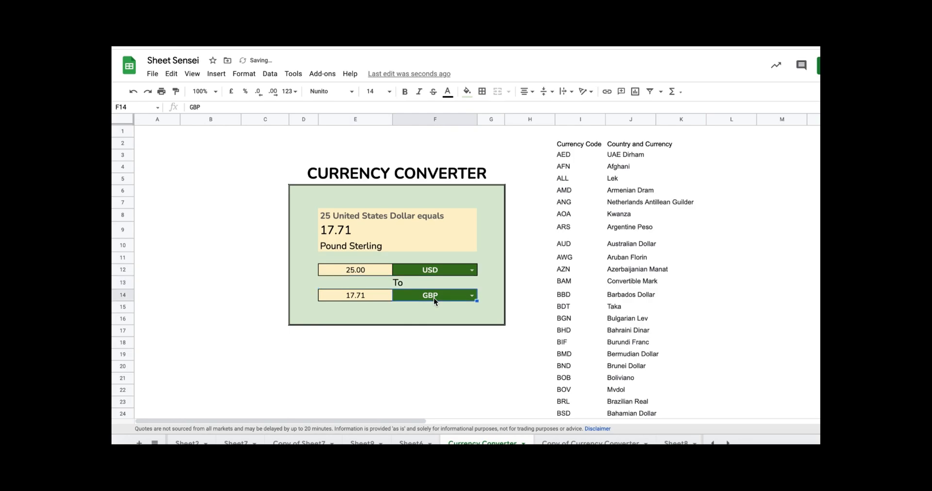
{"action": "type", "text": "PHP"}
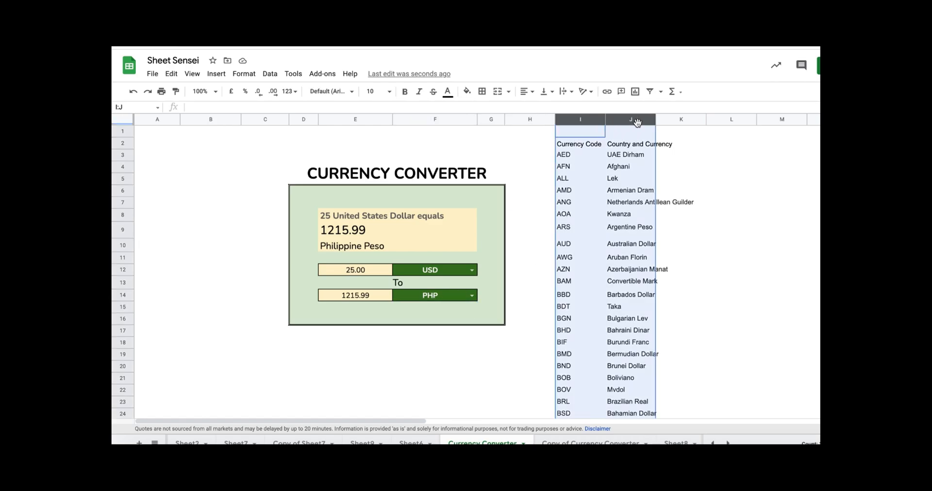
- Hide columns I–J holding the currency code and country list
{"action": "right_click", "coordinate": [630, 120]}
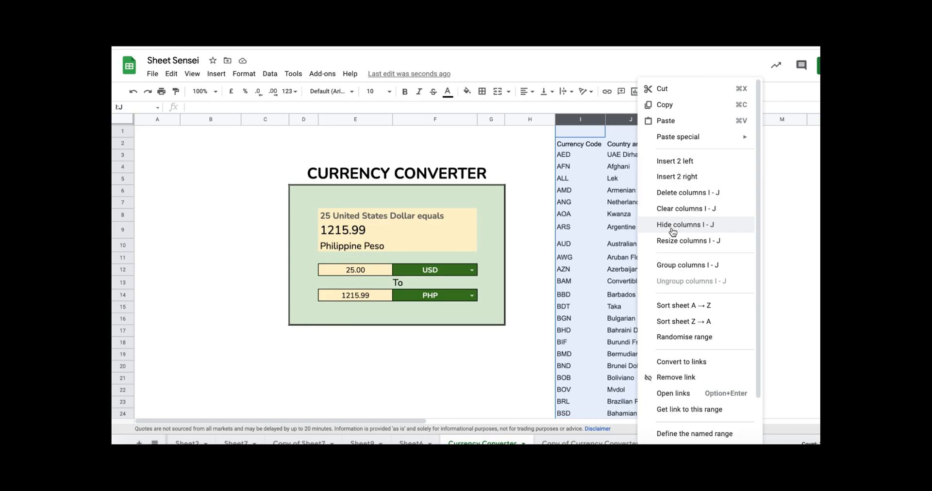
{"action": "left_click", "coordinate": [685, 225]}
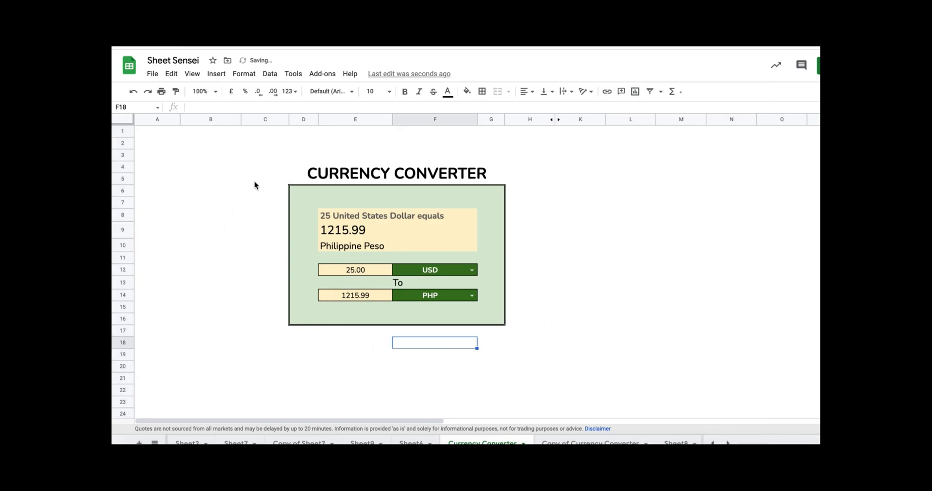